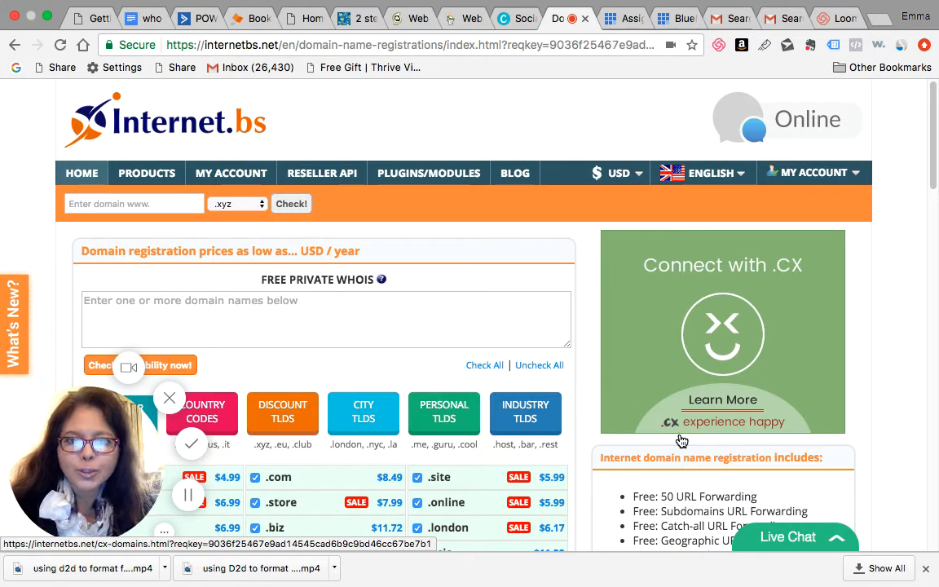
mouse_move(724, 308)
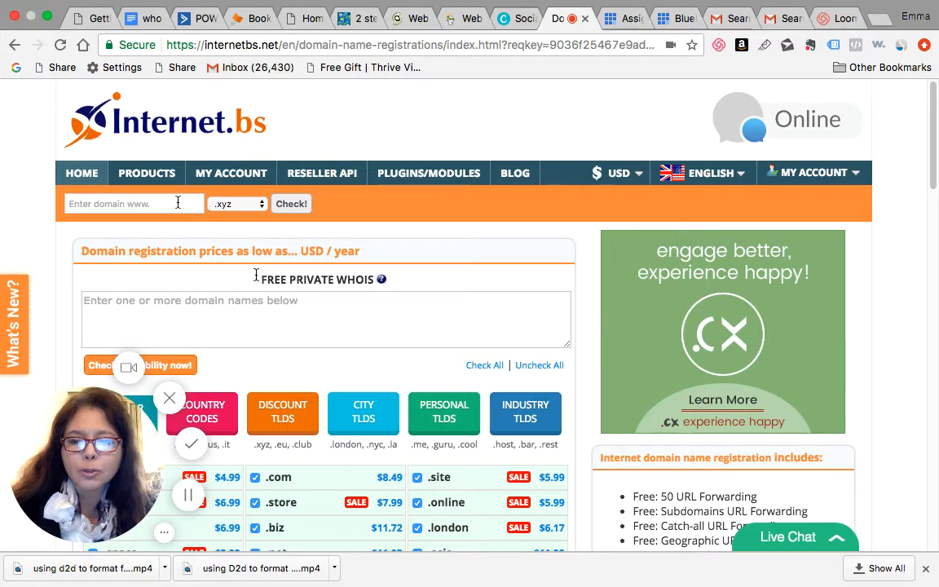
Step: Check availability of the domain yourepubcoach with the .com extension
left_click(133, 203)
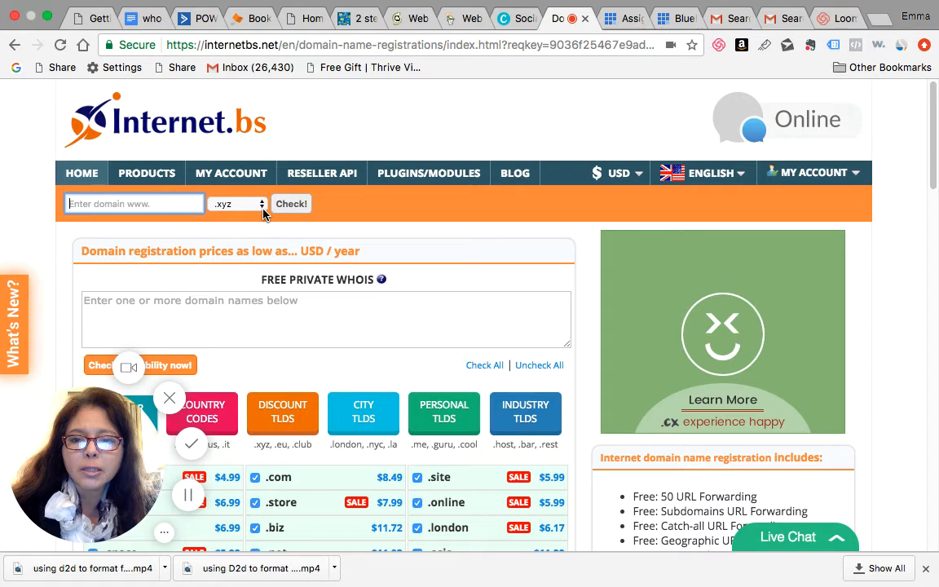
mouse_move(238, 234)
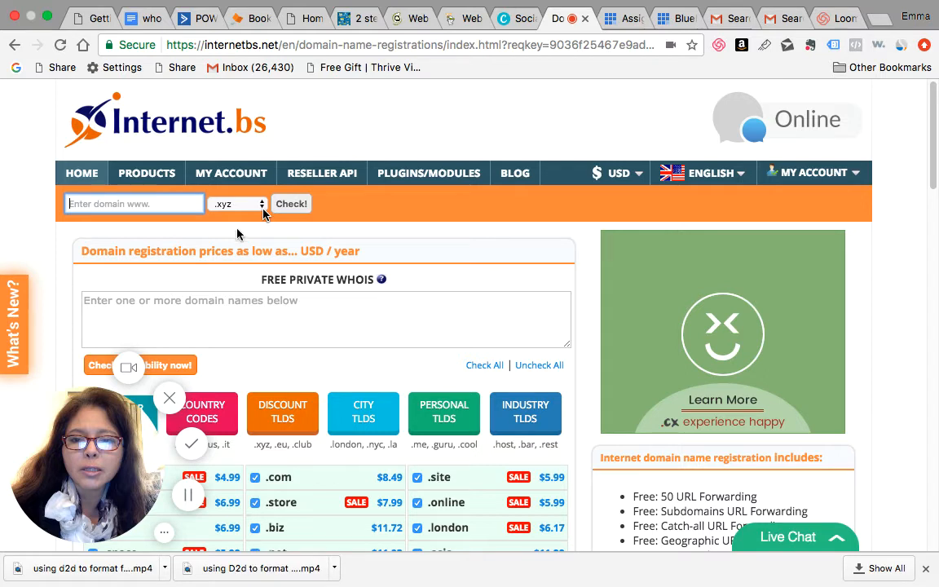
left_click(236, 203)
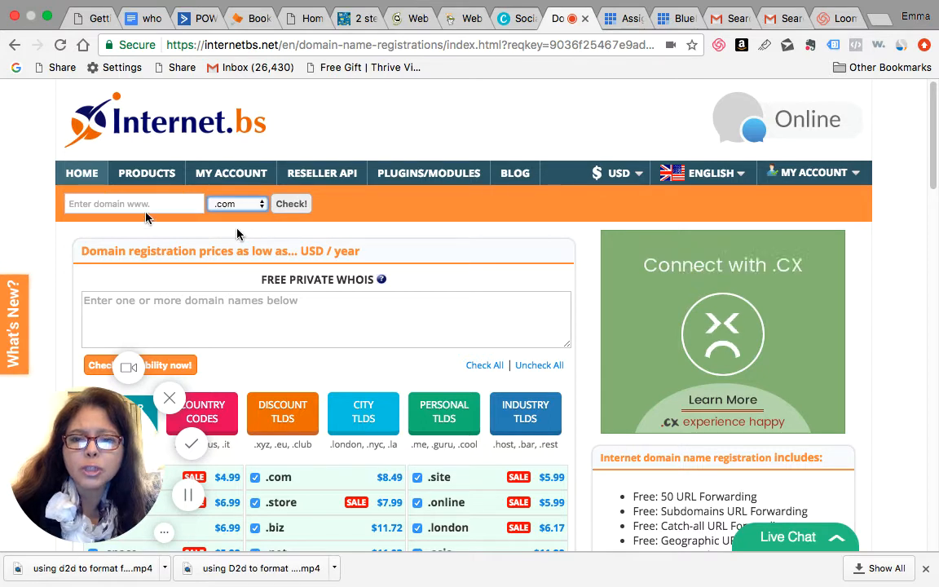
left_click(133, 203)
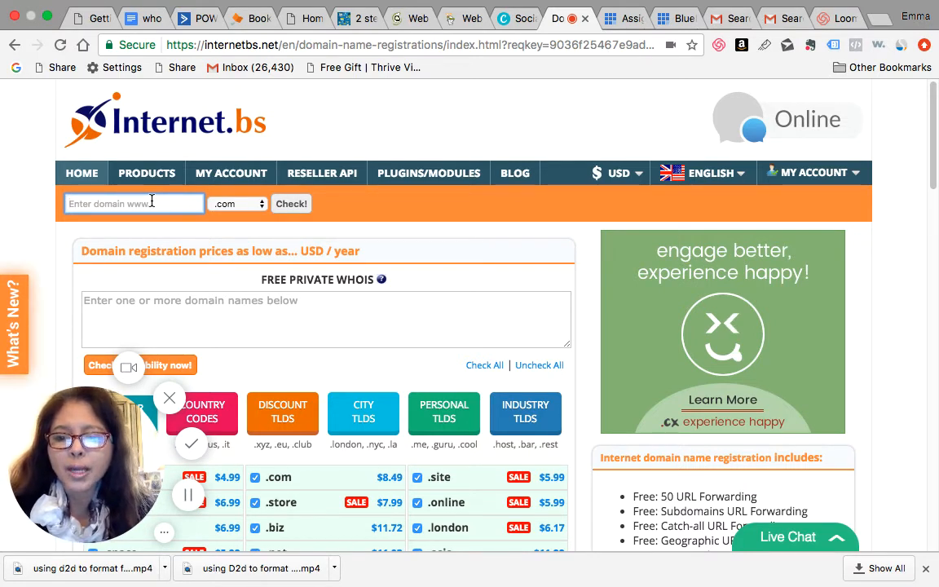
type("youre")
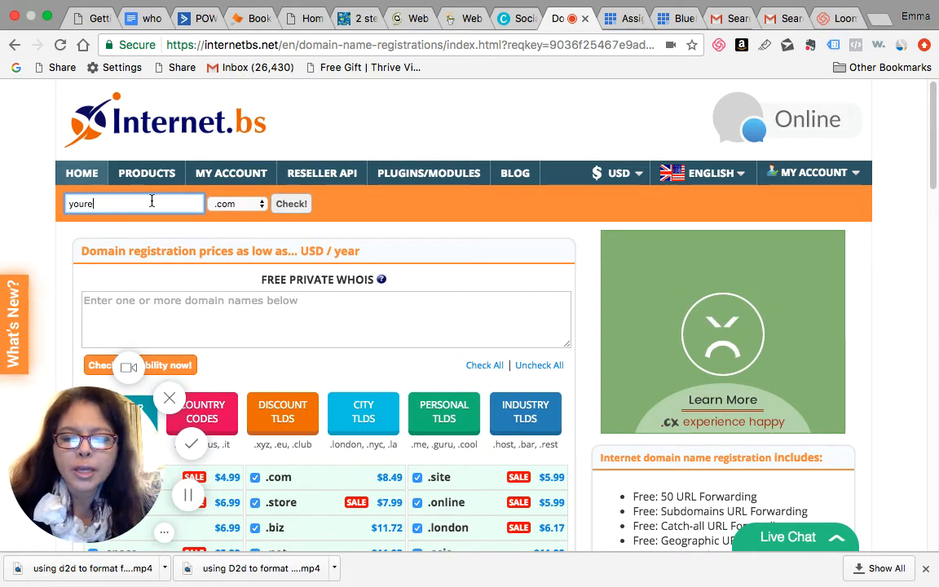
type("pubcoach")
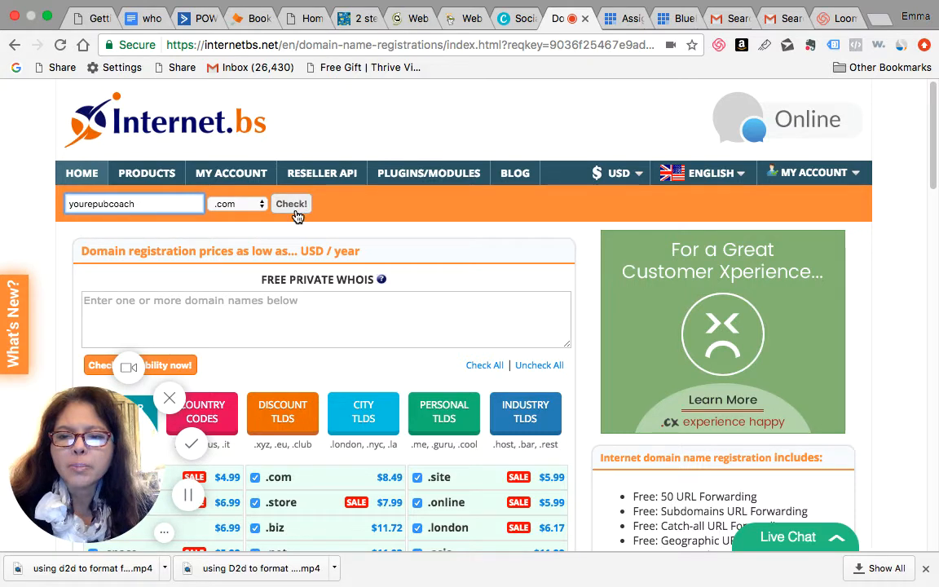
left_click(291, 204)
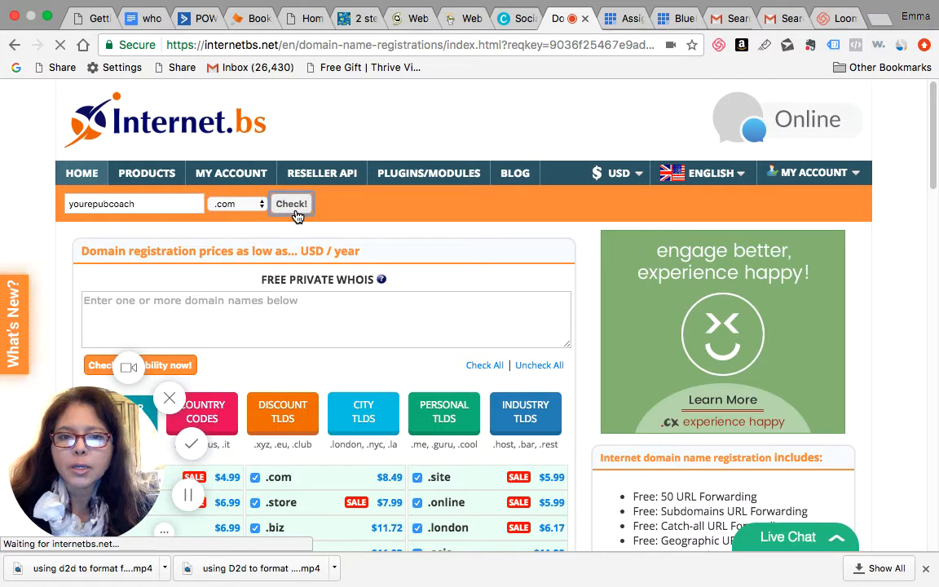
Step: Add yourepubcoach.com and yourepubcoach.xyz from the search results to the cart
left_click(291, 204)
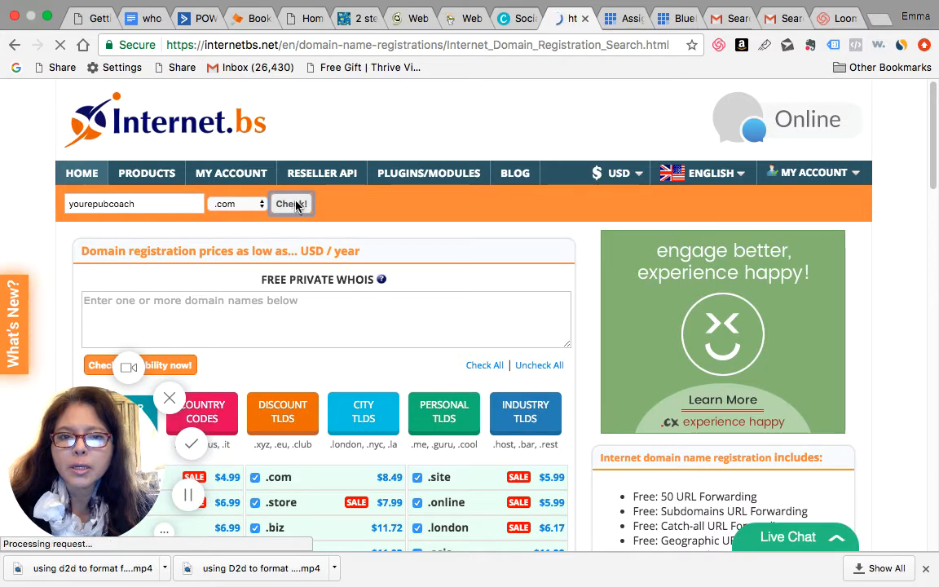
left_click(291, 204)
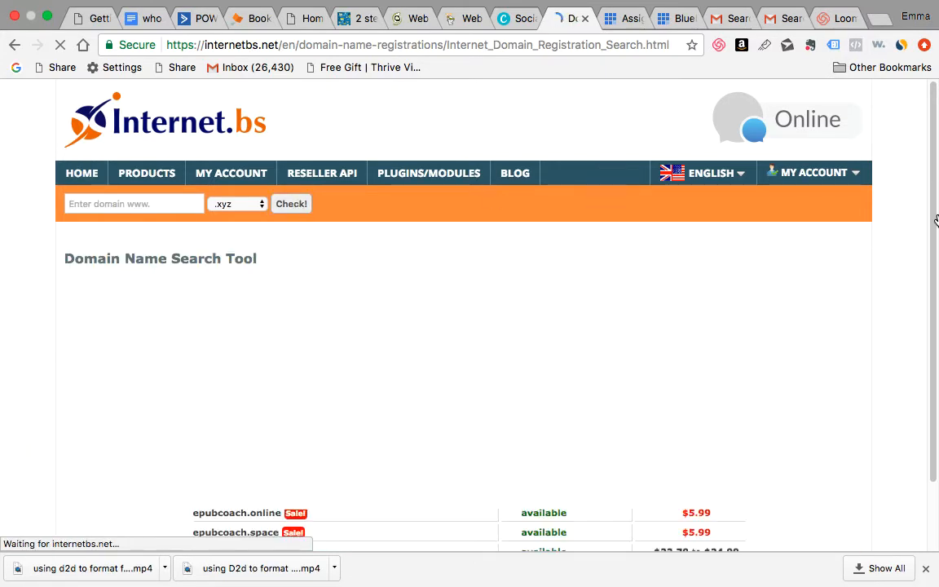
left_click(291, 203)
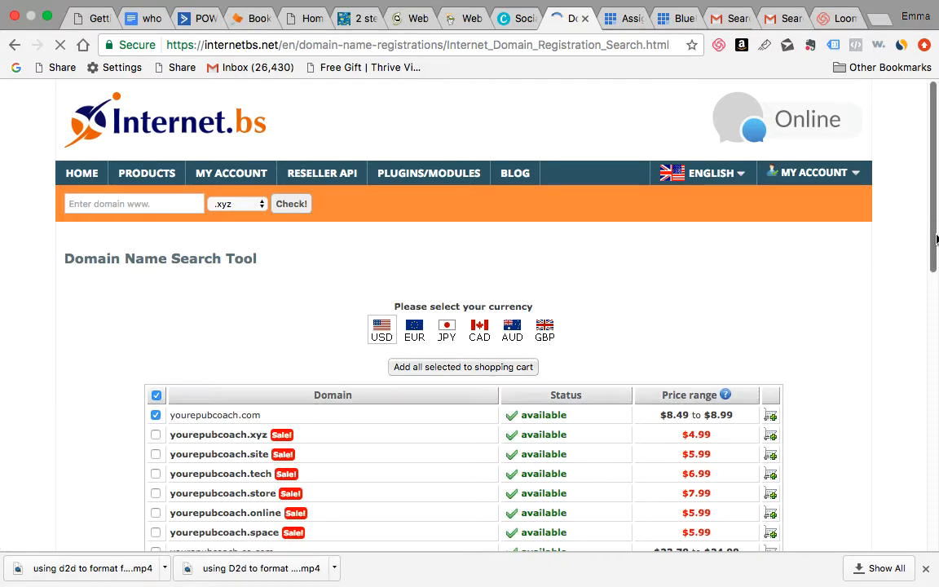
scroll("down", 3)
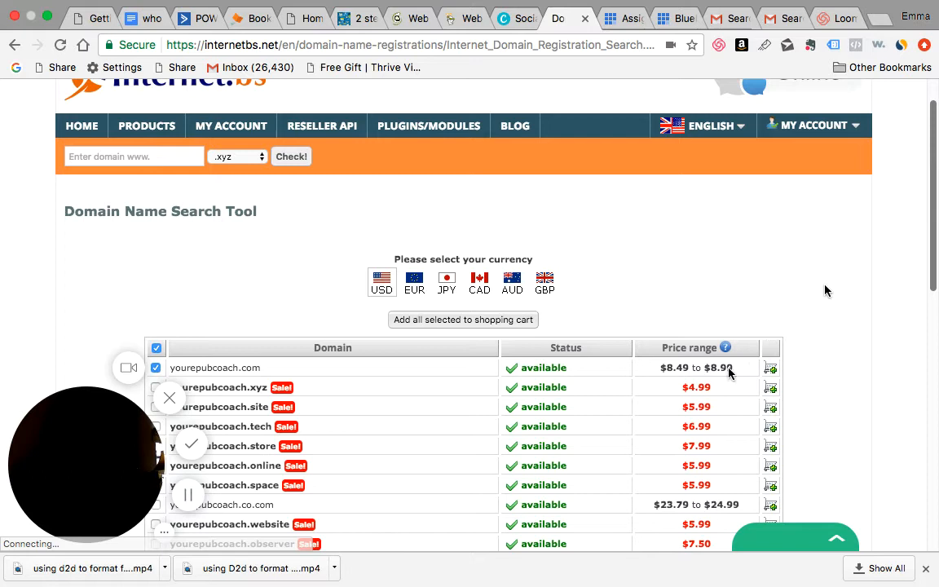
left_click(771, 368)
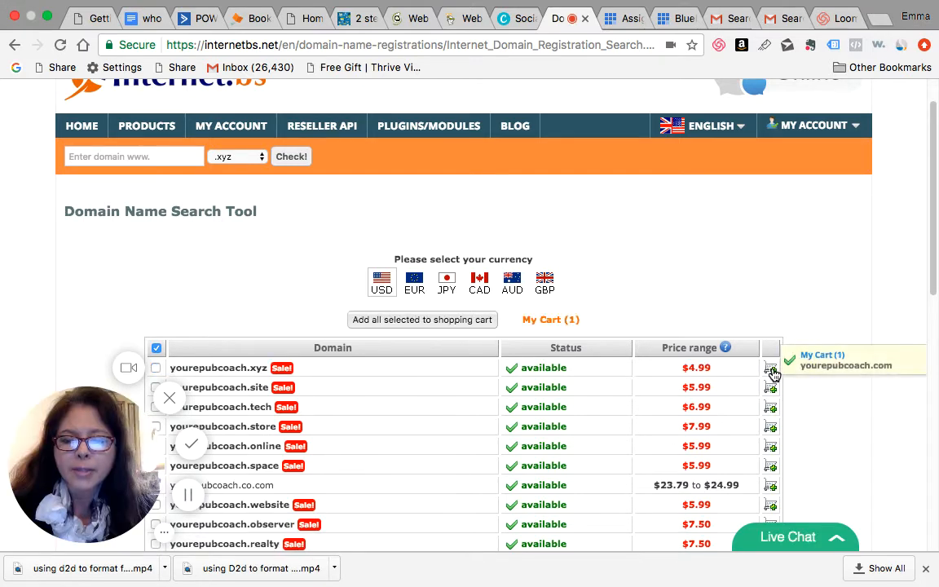
left_click(770, 369)
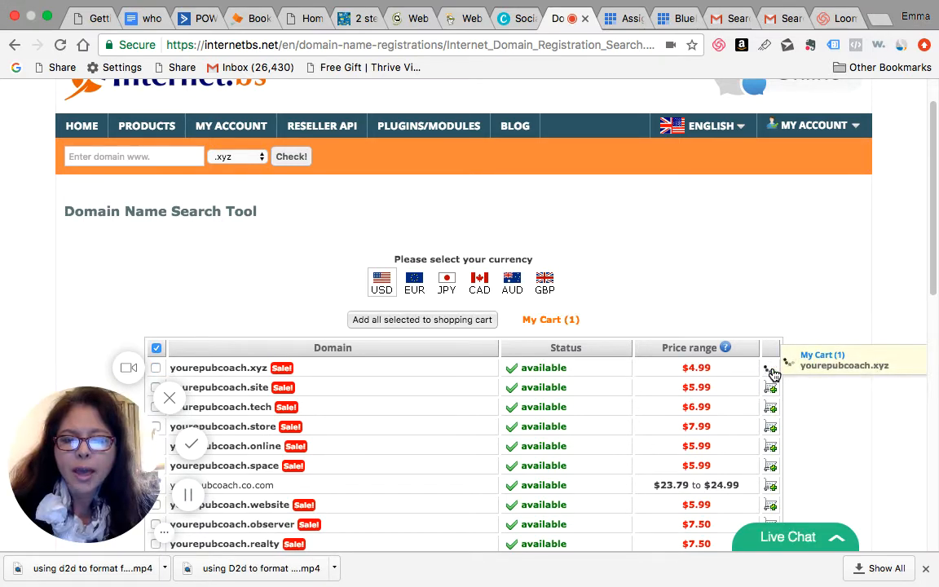
left_click(770, 367)
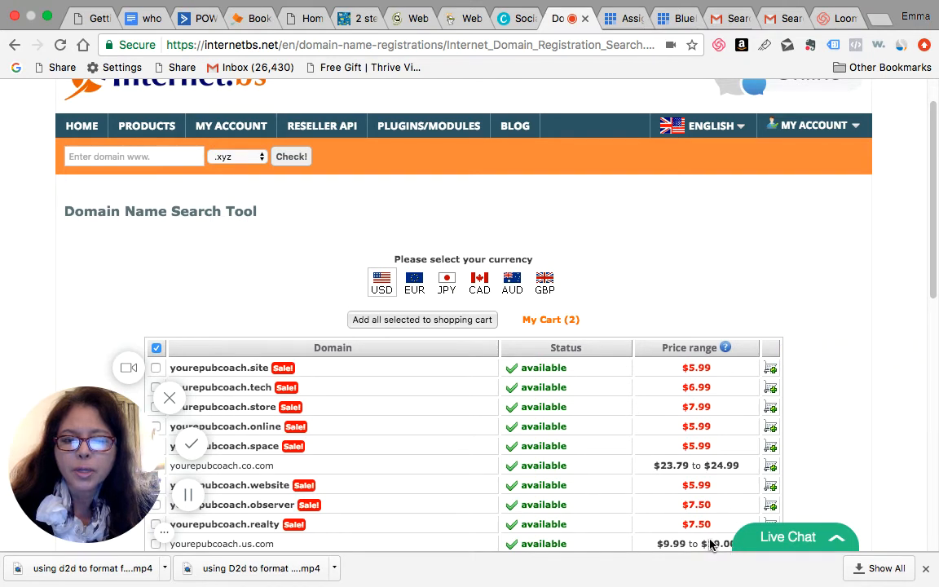
mouse_move(864, 317)
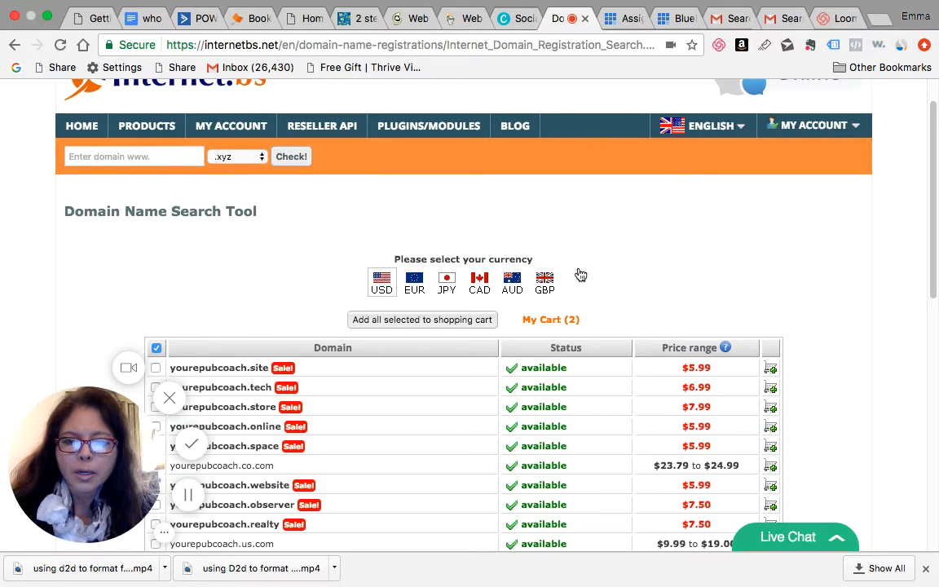
mouse_move(353, 286)
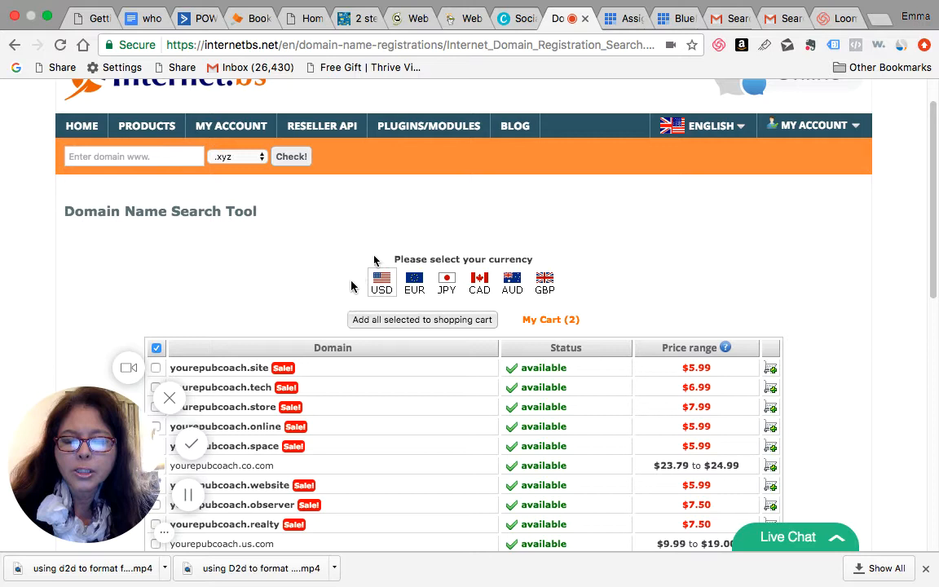
mouse_move(925, 308)
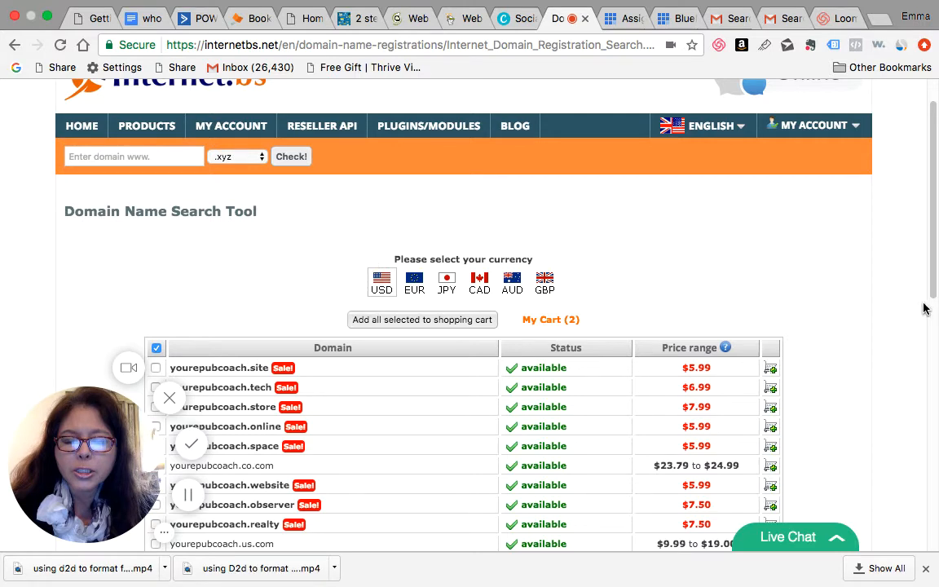
mouse_move(840, 348)
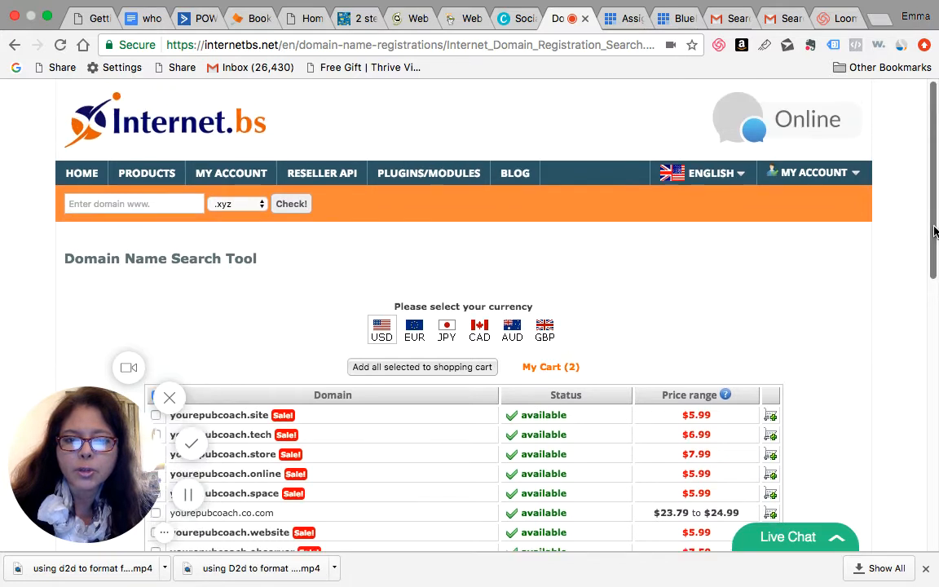
mouse_move(856, 185)
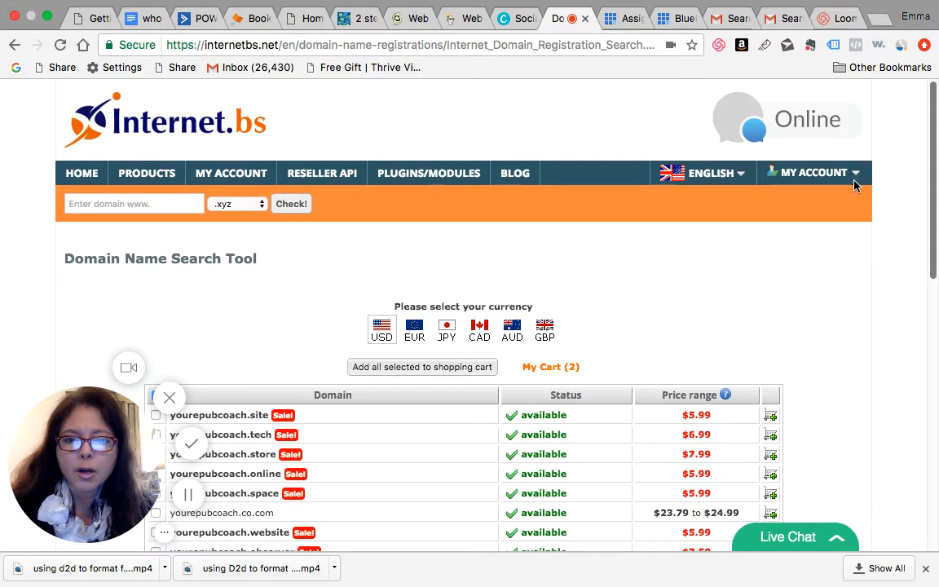
mouse_move(856, 186)
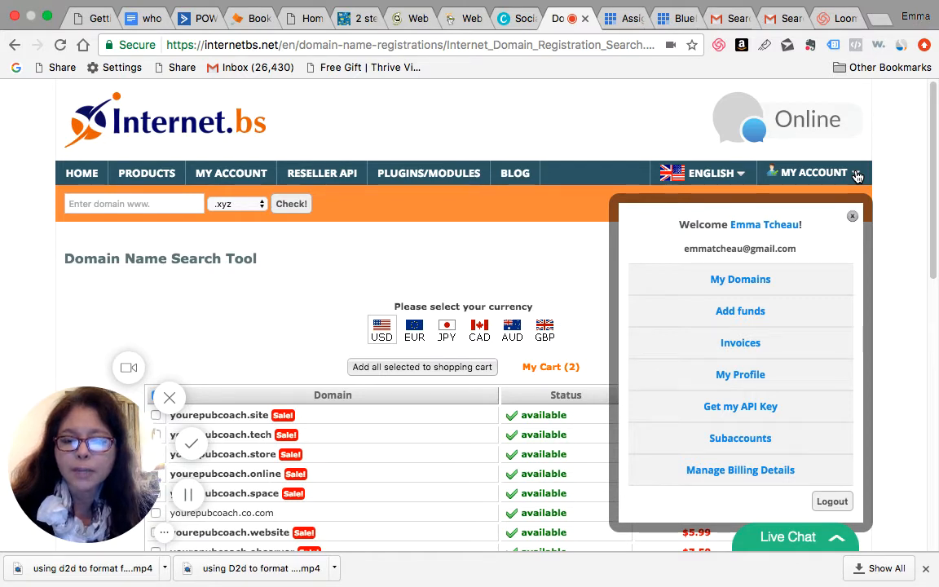
mouse_move(644, 281)
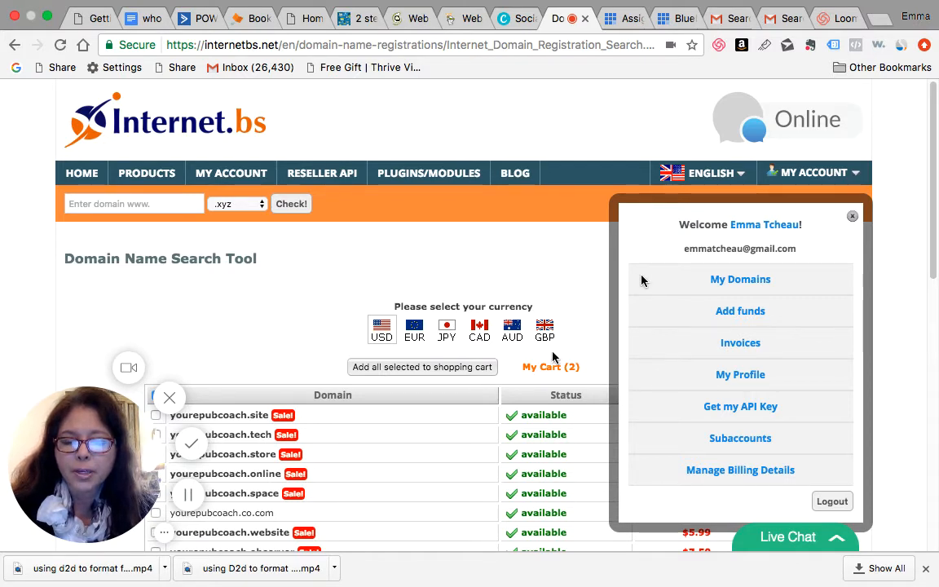
Step: Open the cart and review yourepubcoach.com and .xyz at 10 years, totalling $191.90
left_click(550, 367)
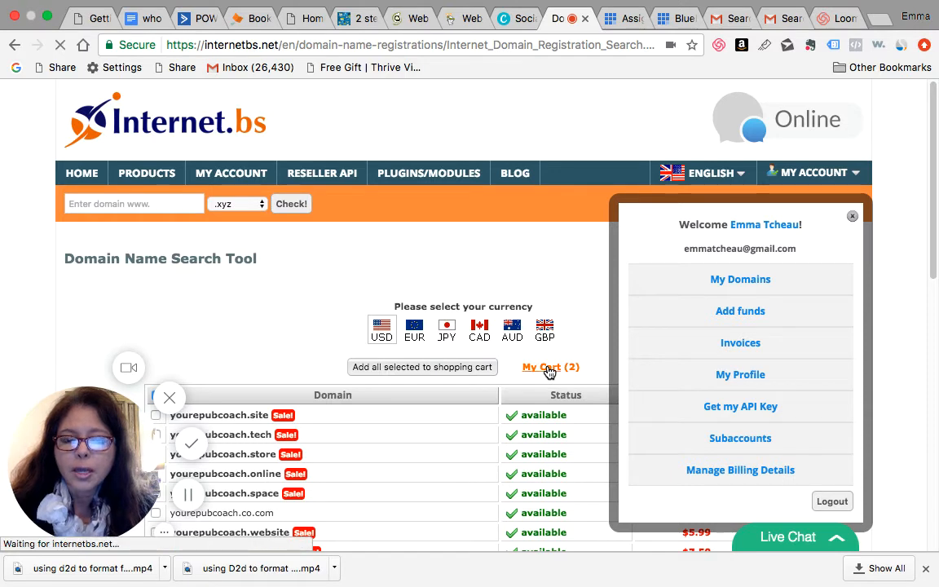
left_click(541, 366)
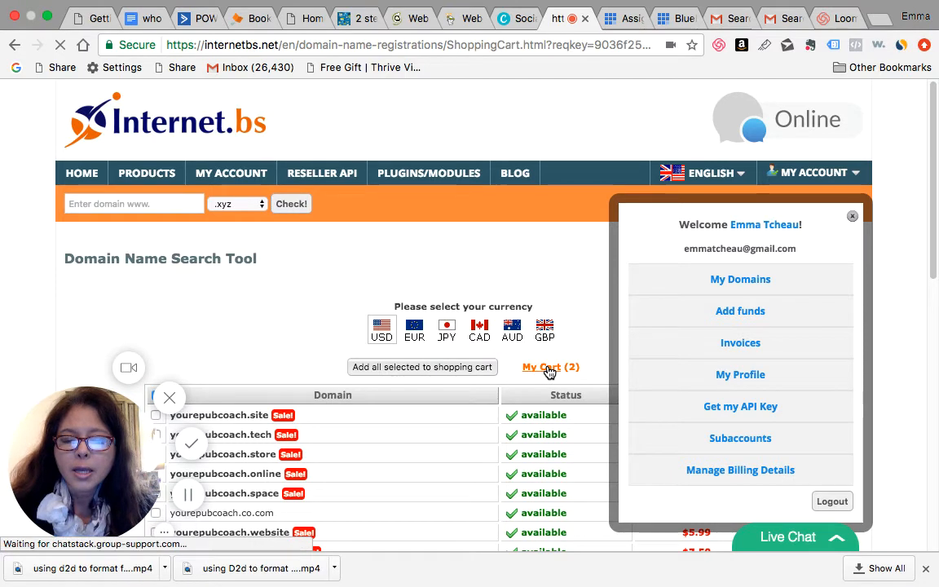
left_click(550, 367)
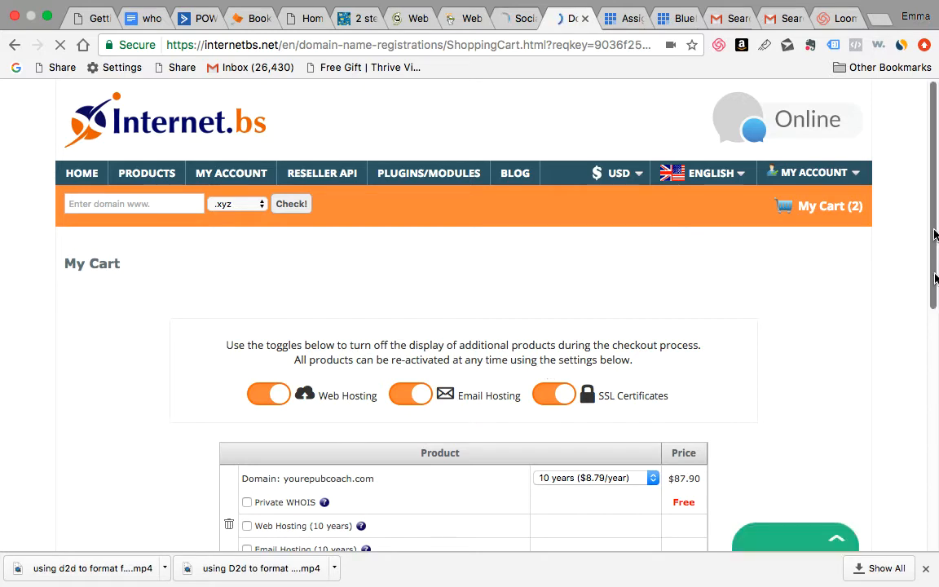
scroll("down", 3)
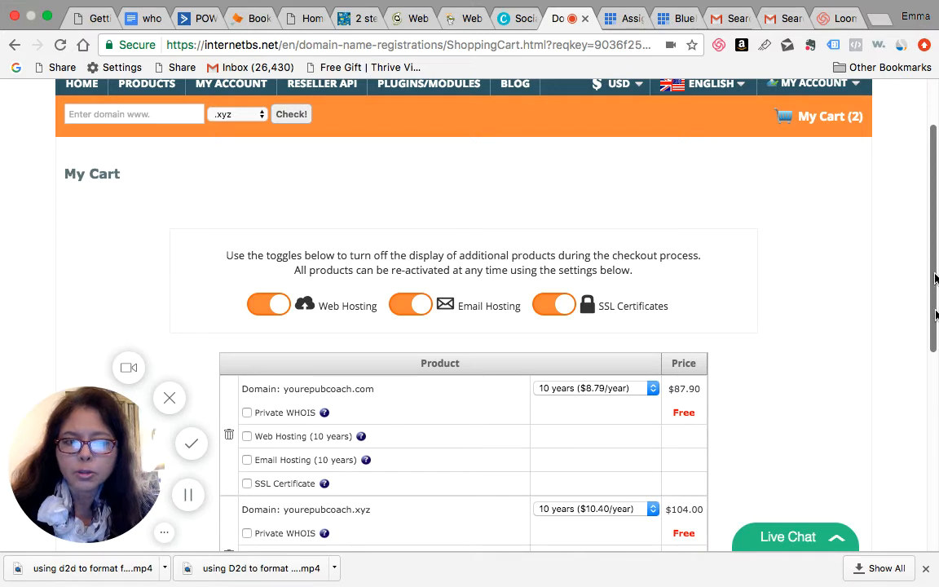
scroll("down", 3)
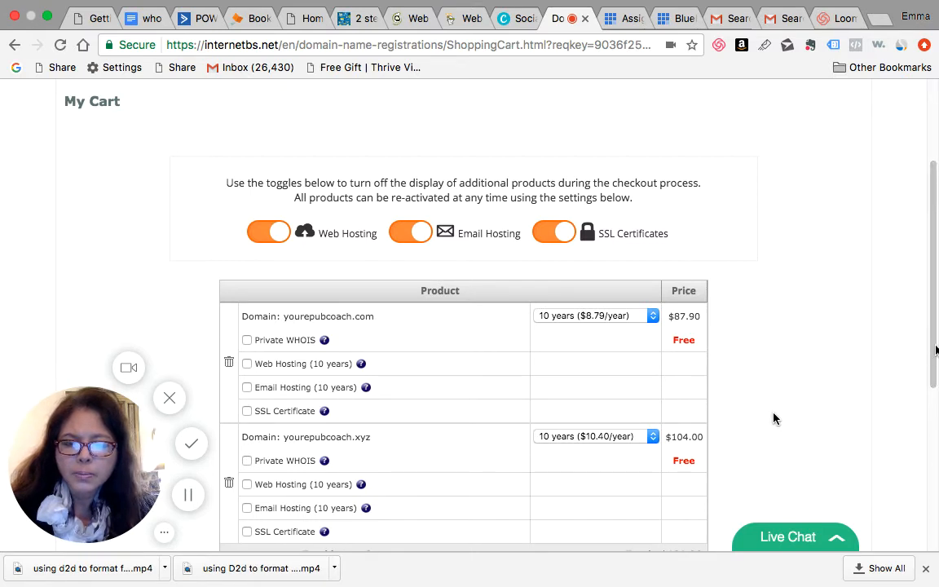
scroll("down", 3)
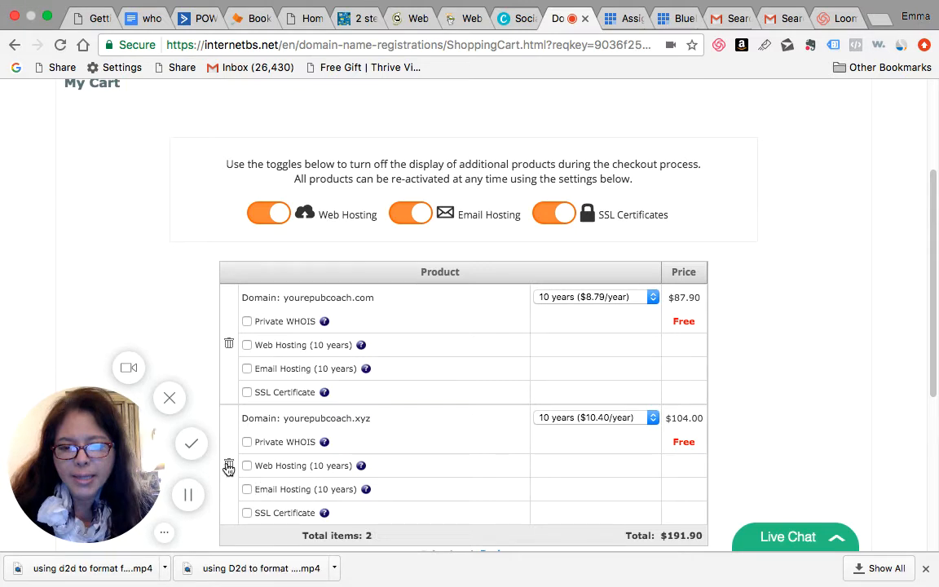
Step: Remove yourepubcoach.xyz, leaving yourepubcoach.com for 1 year at $8.99
left_click(229, 463)
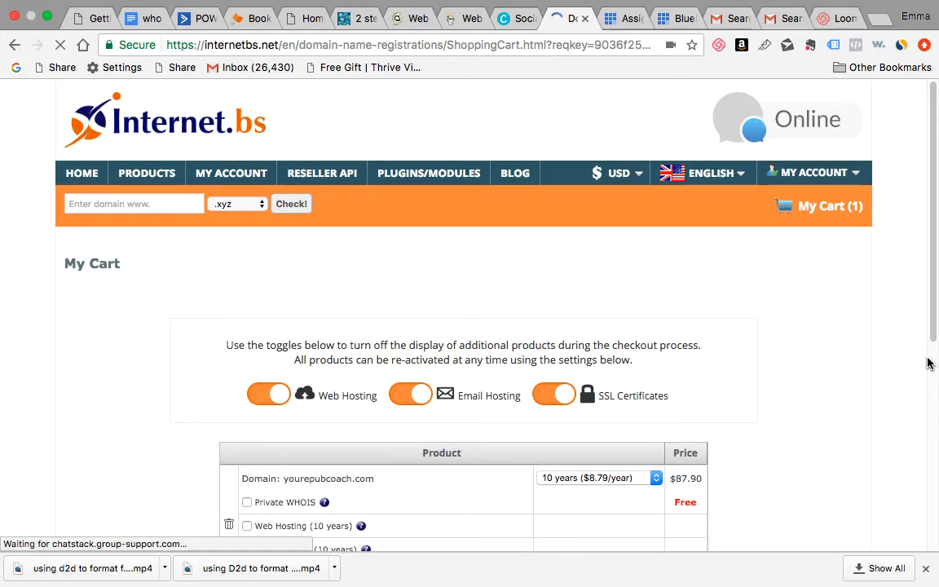
mouse_move(934, 189)
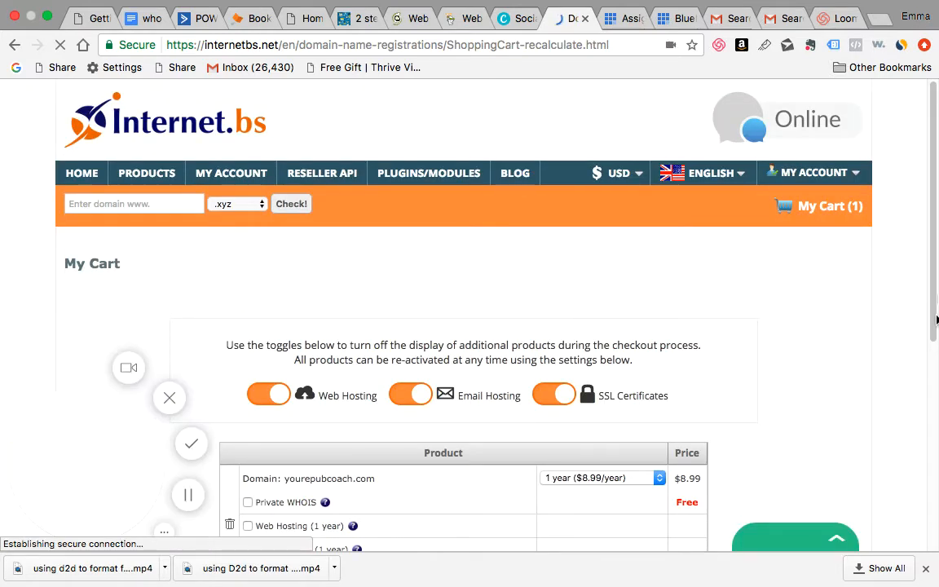
scroll("down", 3)
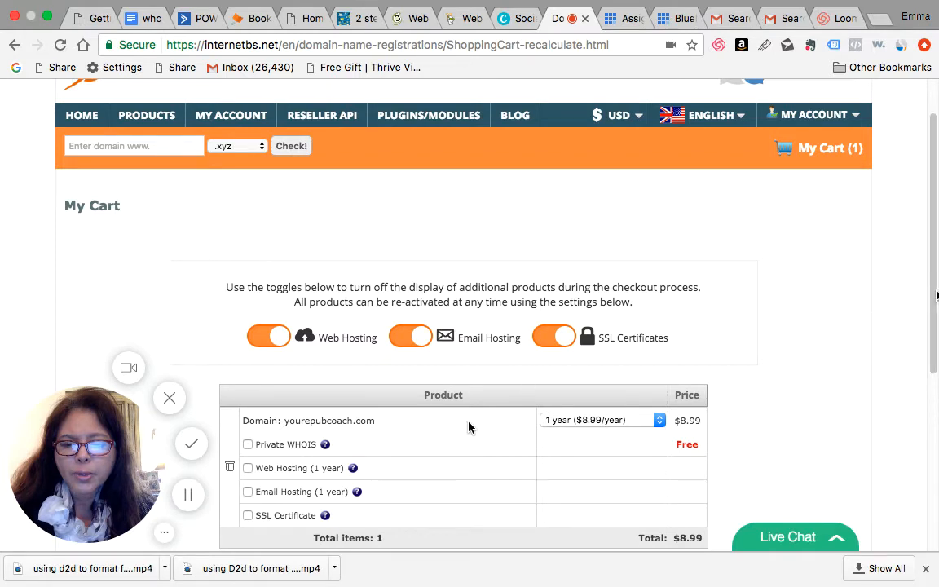
mouse_move(811, 114)
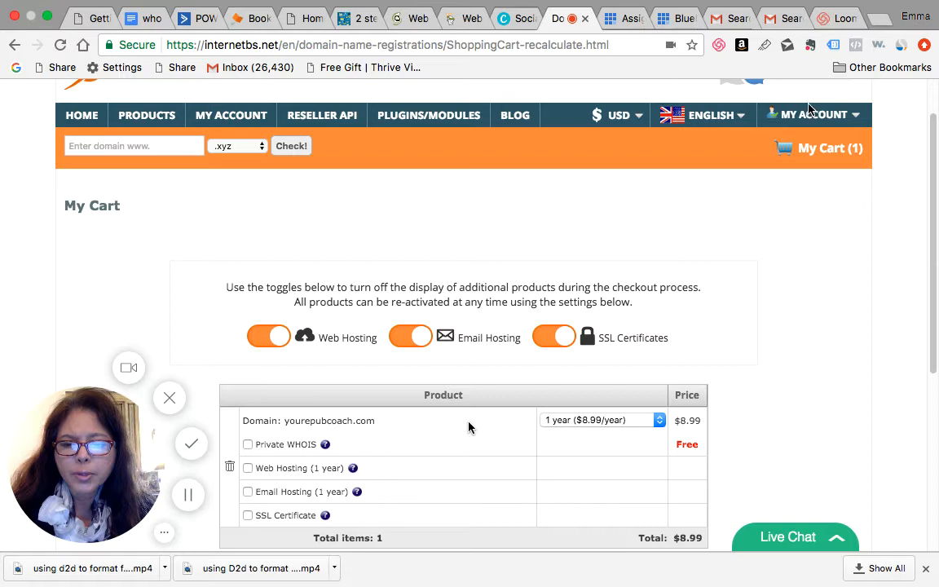
mouse_move(809, 115)
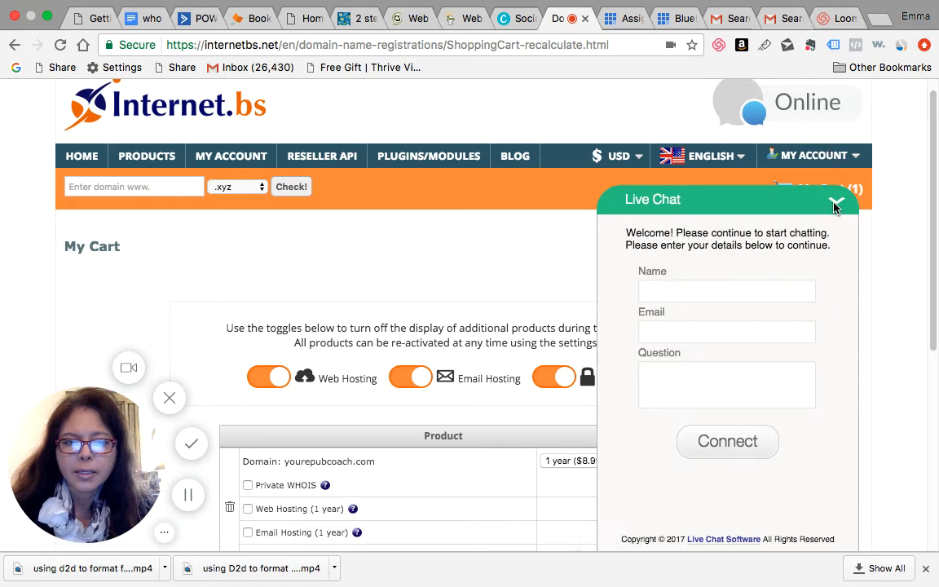
Step: Dismiss live chat and open christiansreview.com's management options from My Domains
left_click(813, 156)
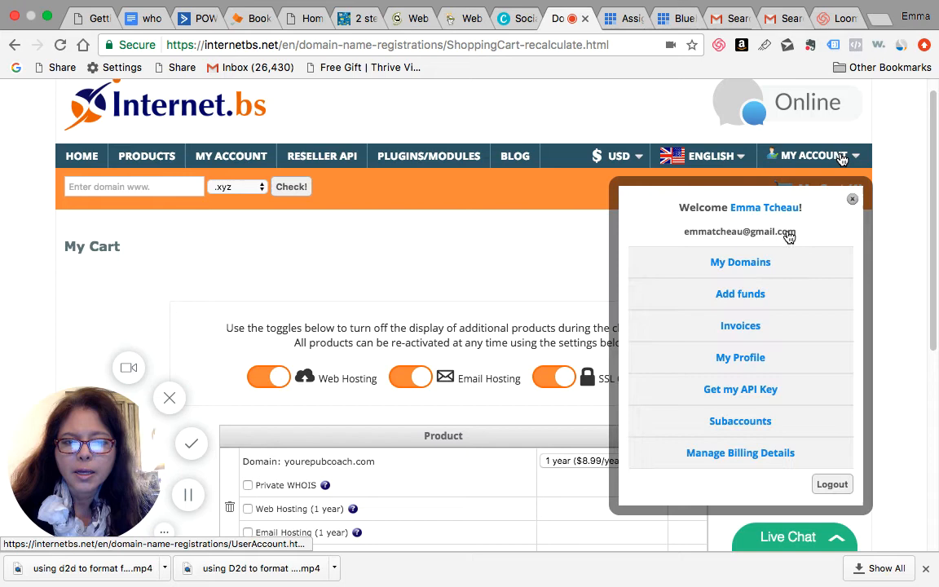
left_click(740, 262)
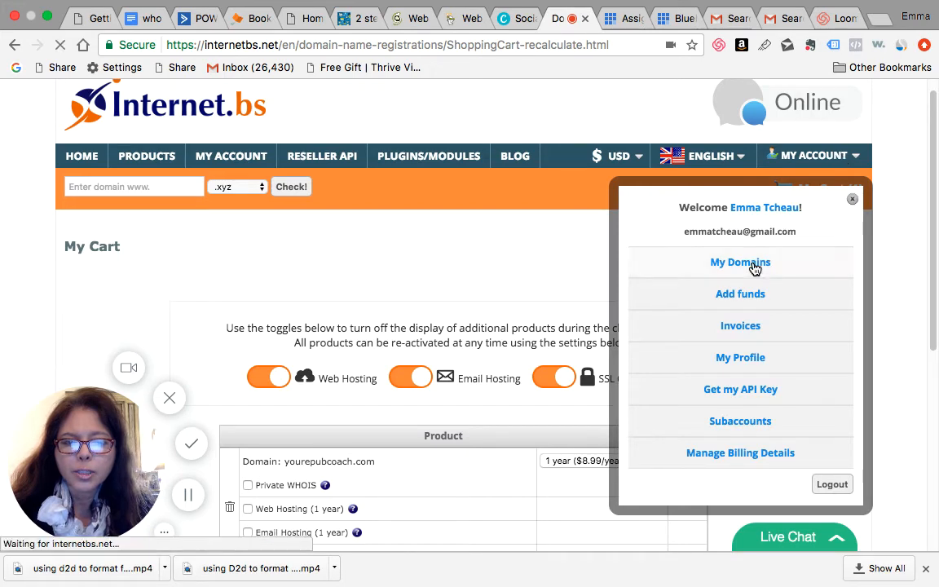
left_click(739, 261)
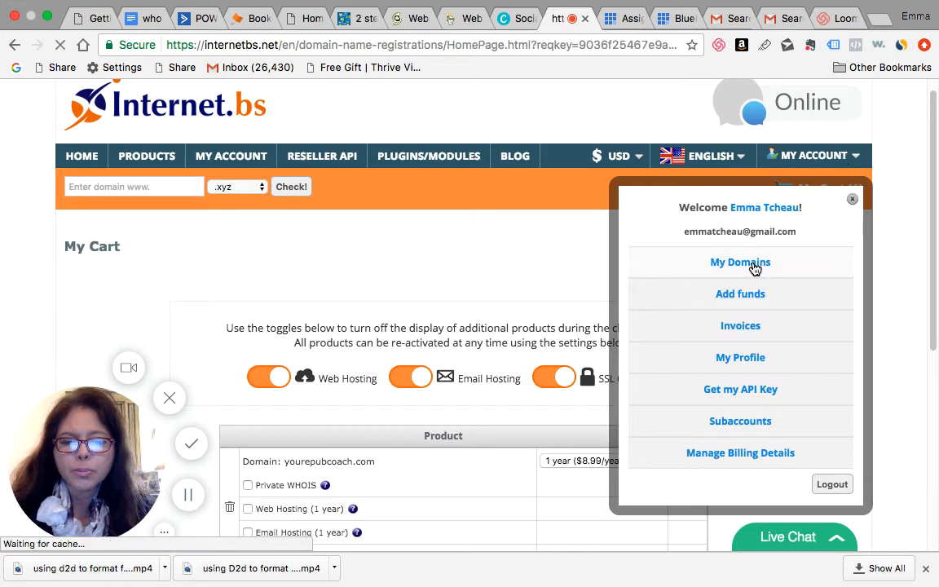
left_click(739, 262)
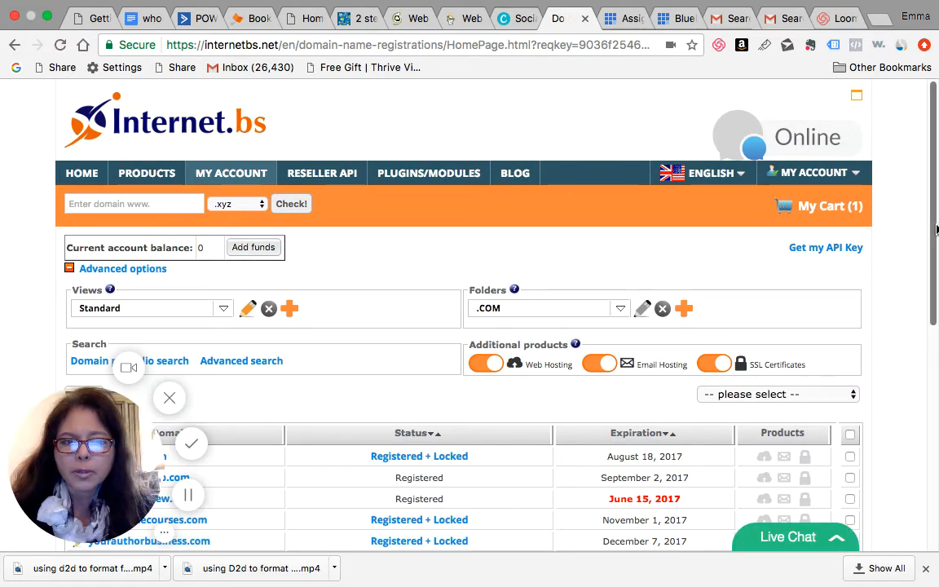
scroll("down", 3)
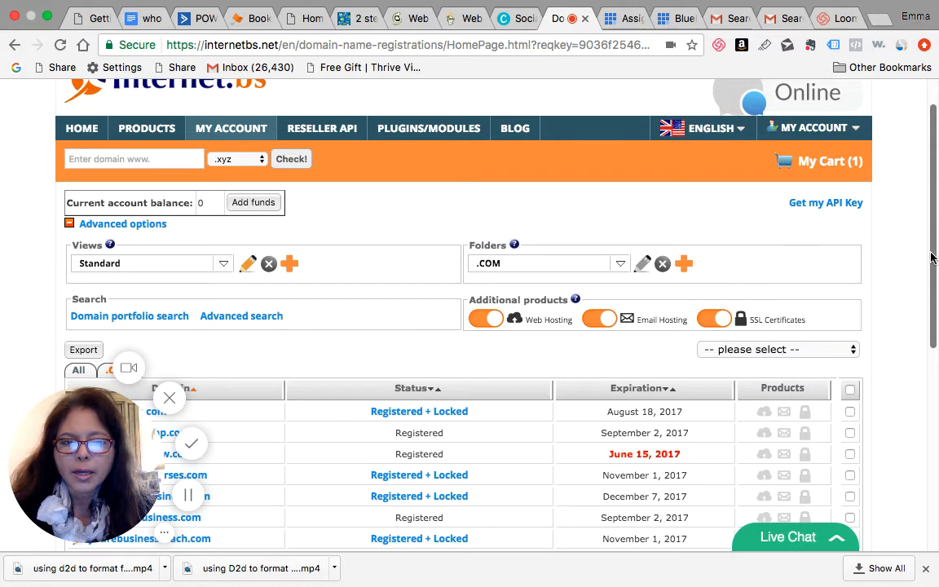
mouse_move(934, 285)
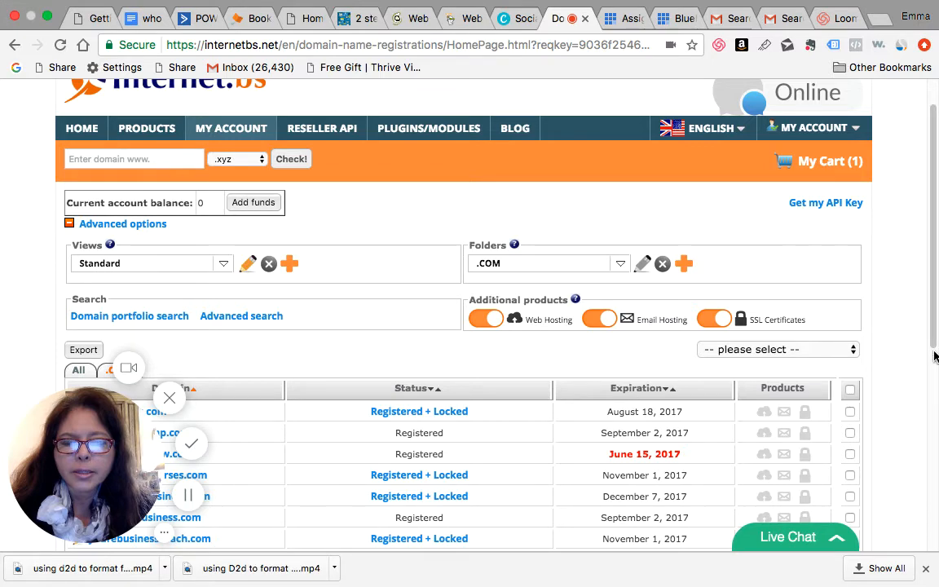
scroll("down", 3)
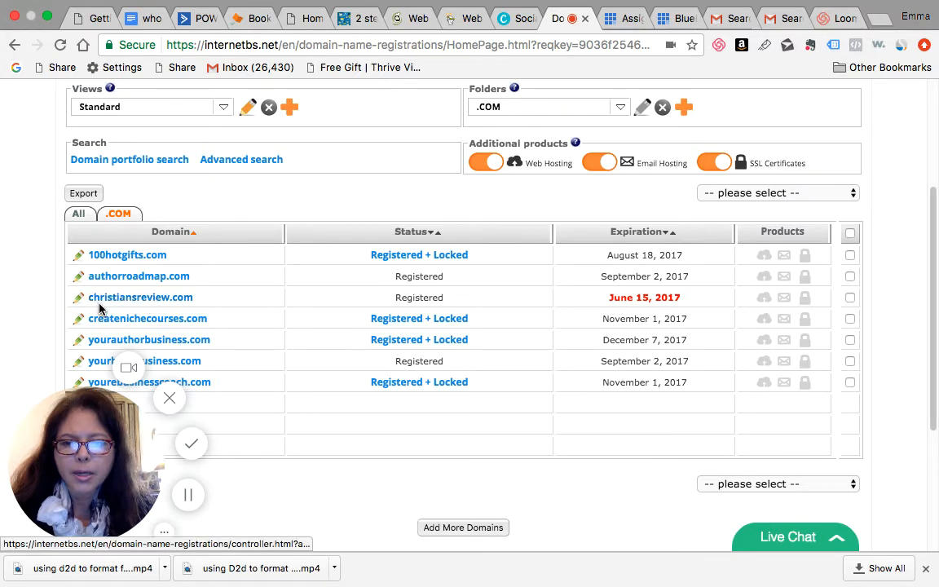
mouse_move(658, 298)
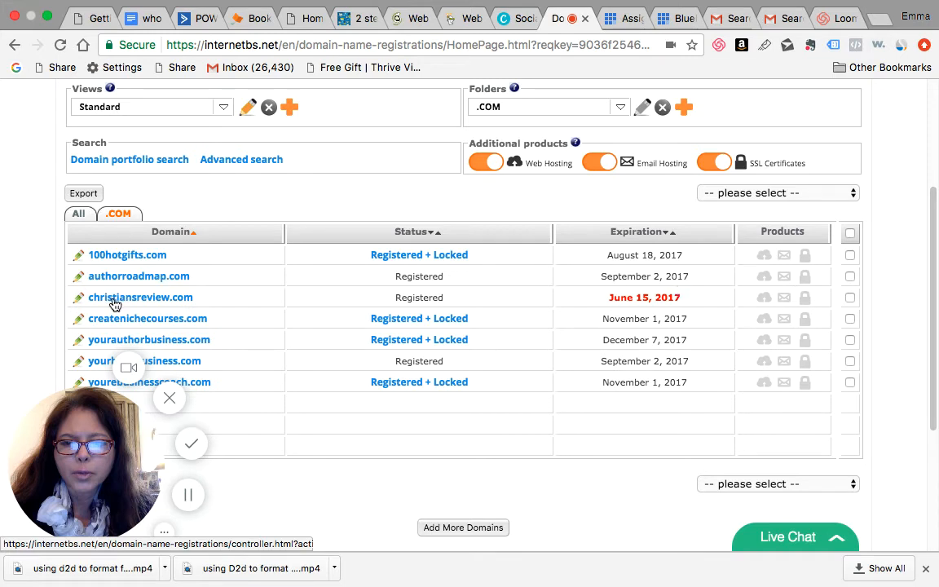
left_click(140, 297)
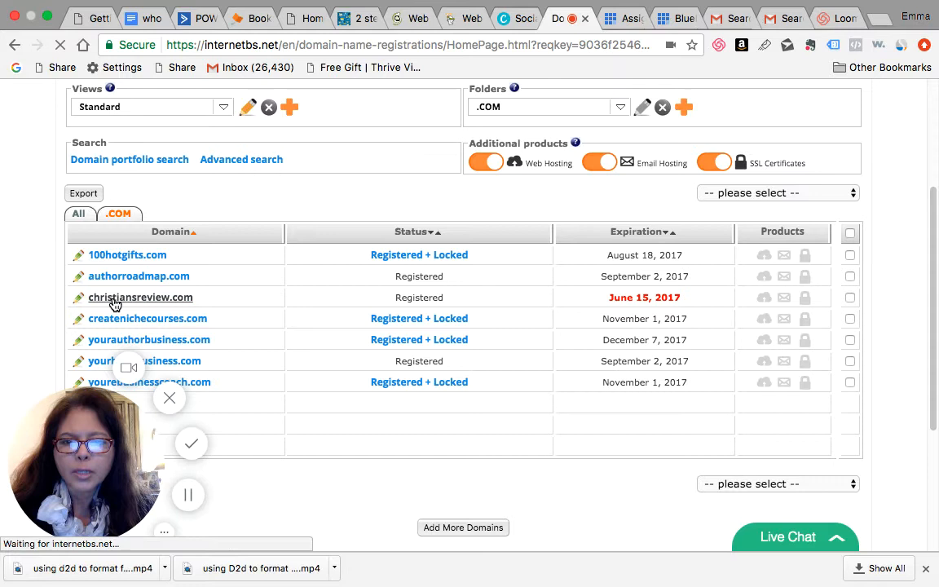
left_click(140, 297)
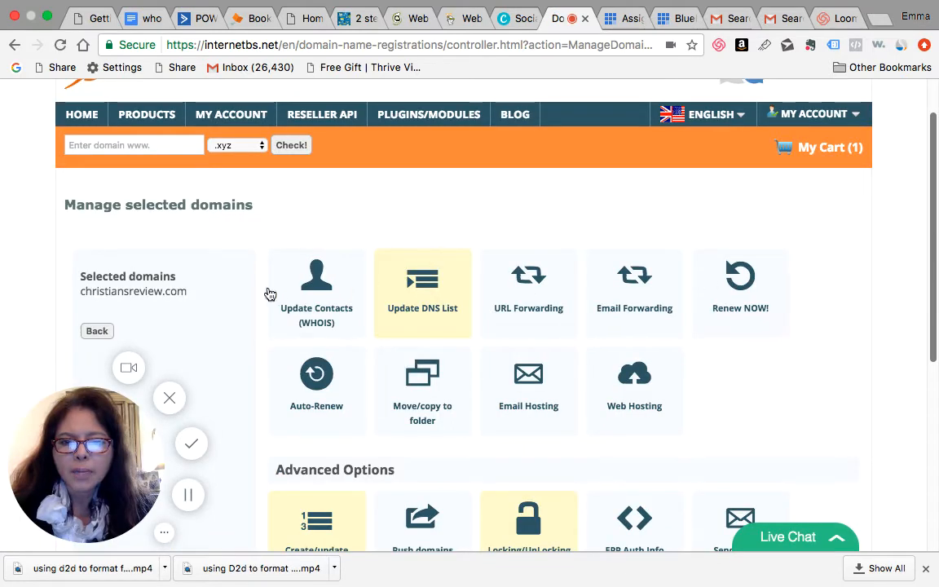
mouse_move(554, 473)
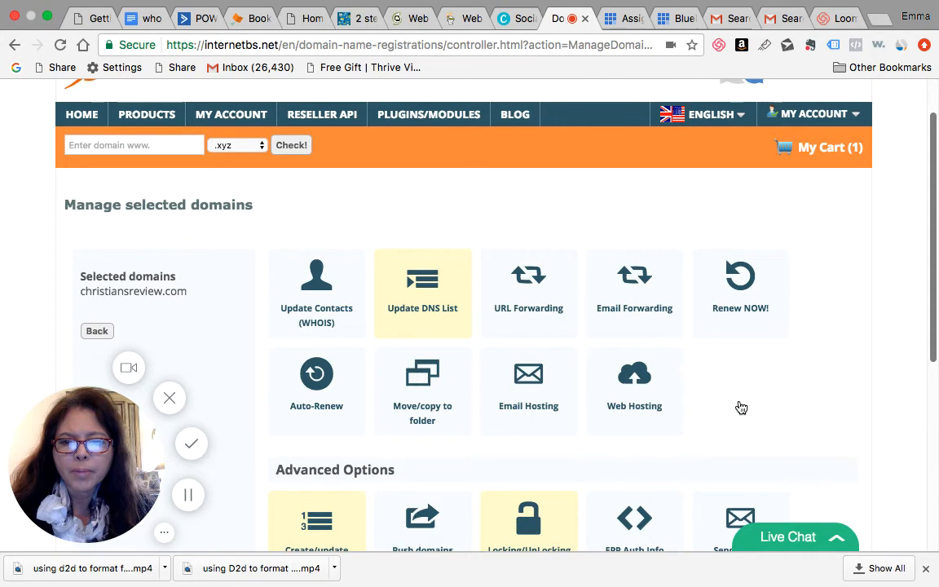
mouse_move(448, 213)
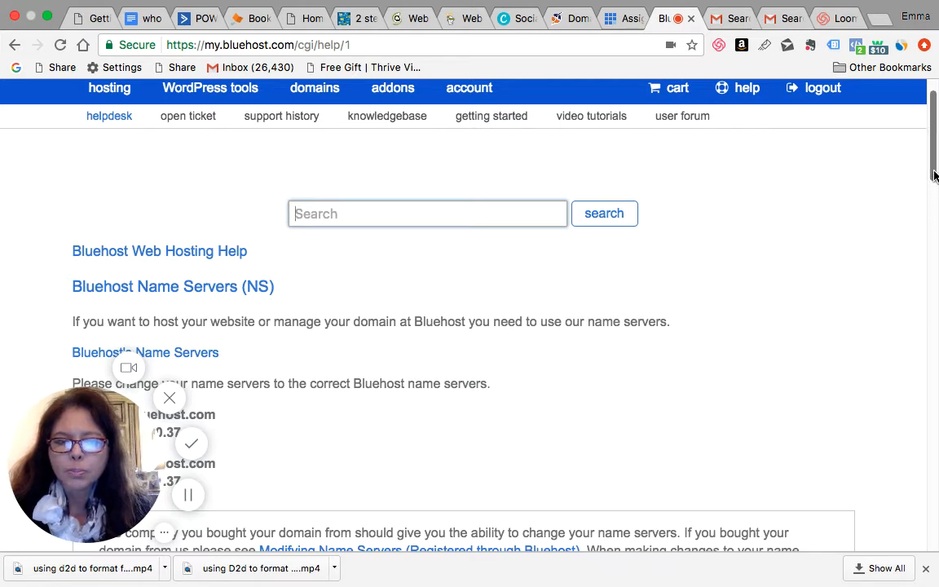
Step: Look up nameservers ns1.bluehost.com and ns2.bluehost.com, then return to christiansreview.com management
scroll("down", 3)
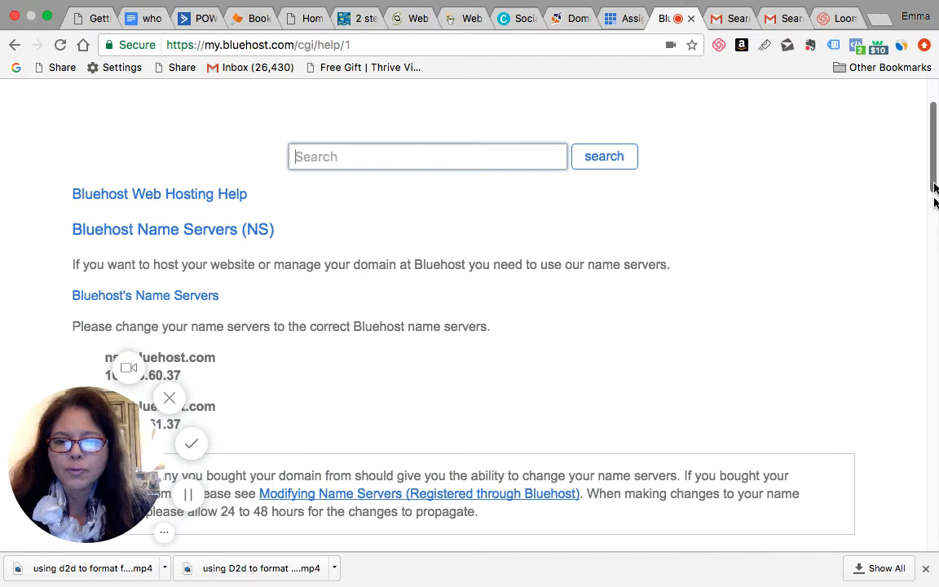
scroll("down", 3)
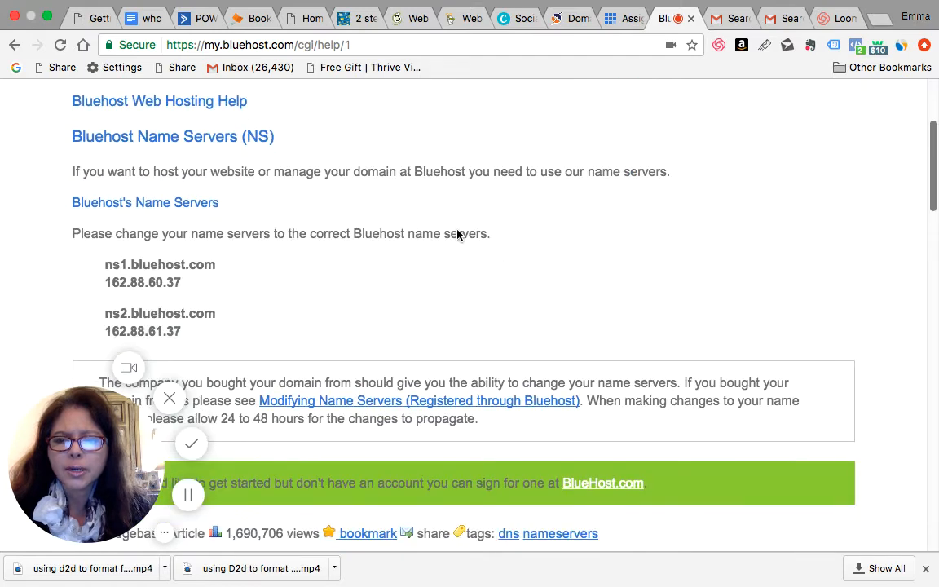
mouse_move(126, 270)
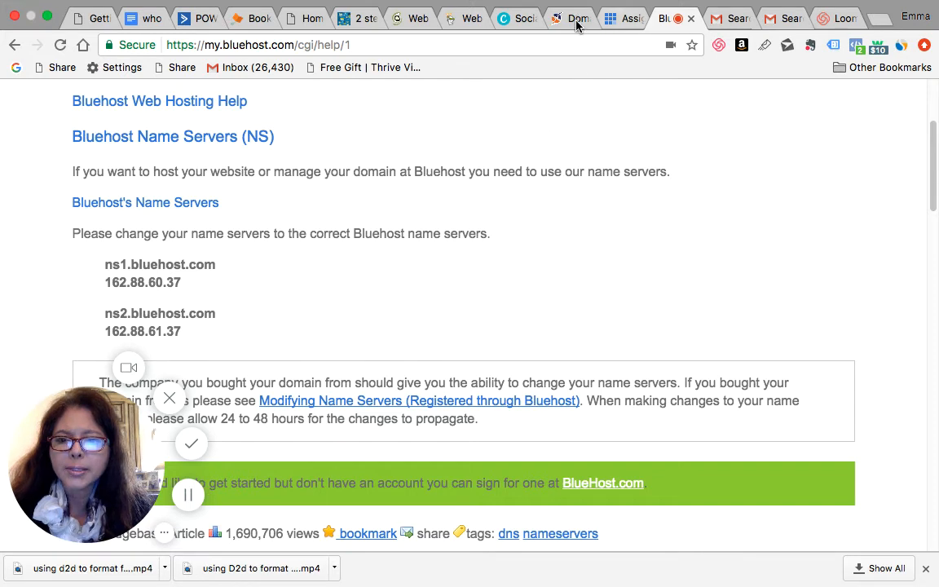
left_click(571, 18)
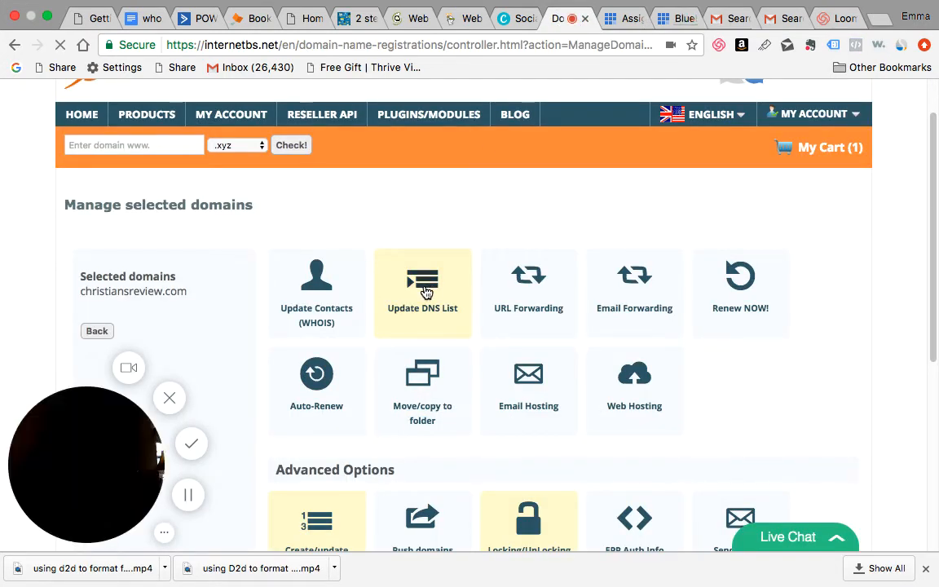
Step: Open the christiansreview.com nameserver form and select the first nameserver field
left_click(423, 291)
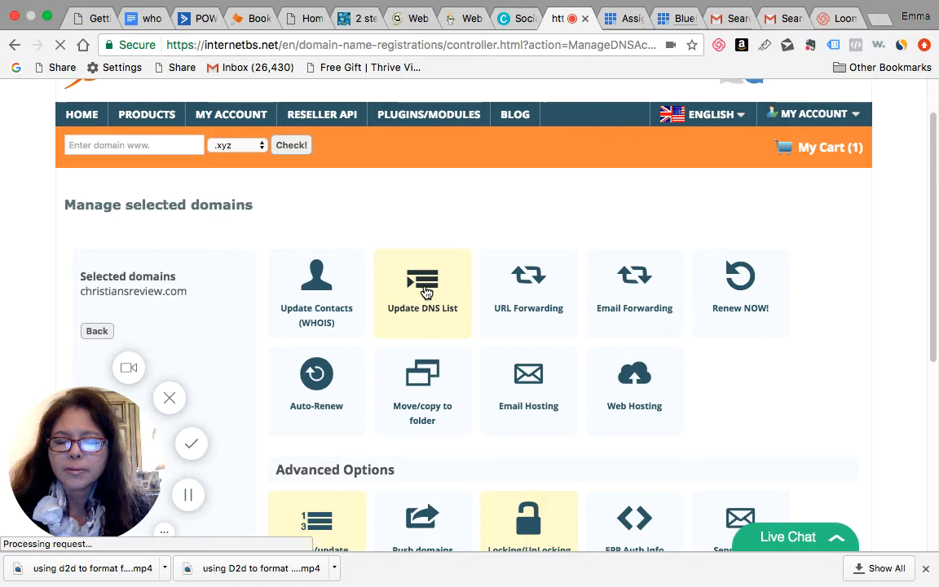
left_click(422, 293)
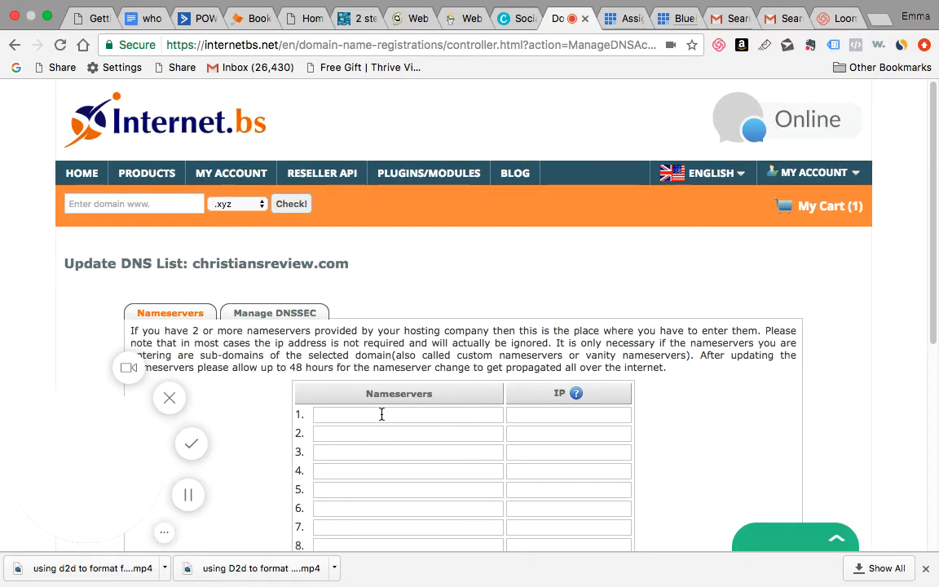
left_click(407, 414)
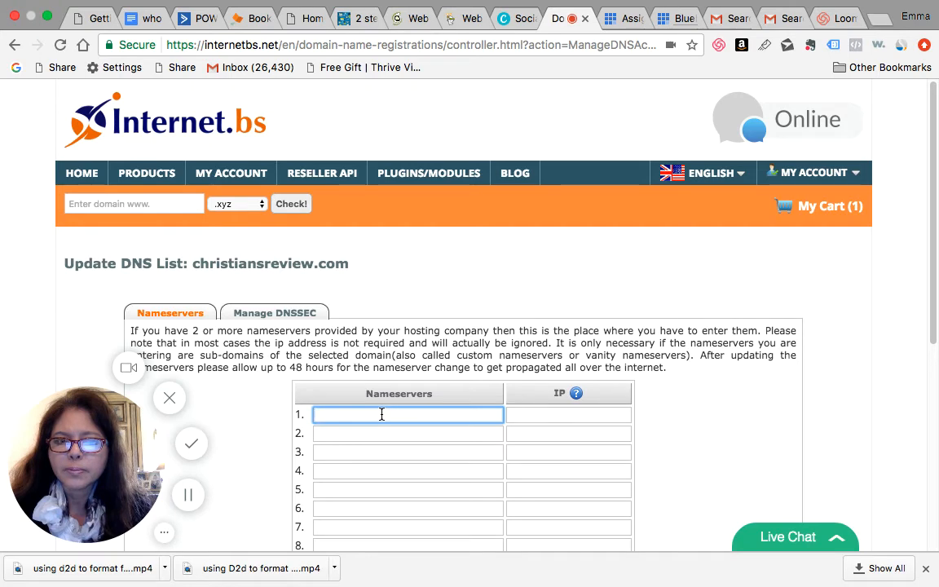
mouse_move(587, 185)
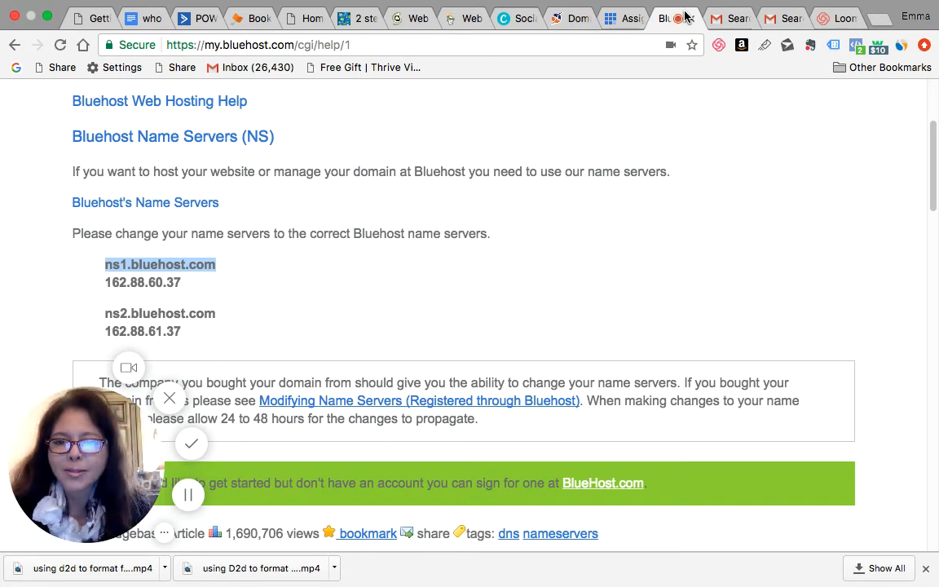
left_click(570, 18)
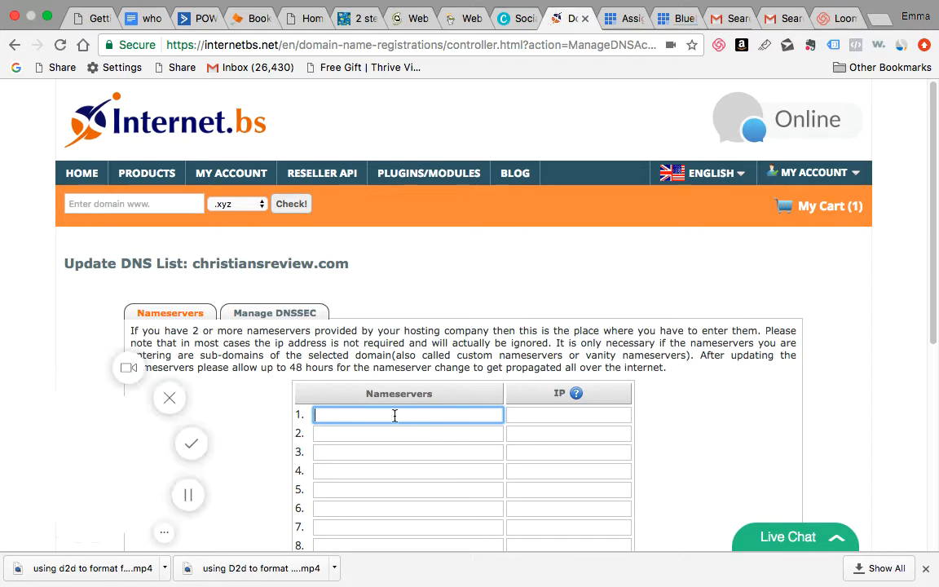
Step: Enter ns1.bluehost.com and ns2.bluehost.com as the first two nameservers
type("ns1.b")
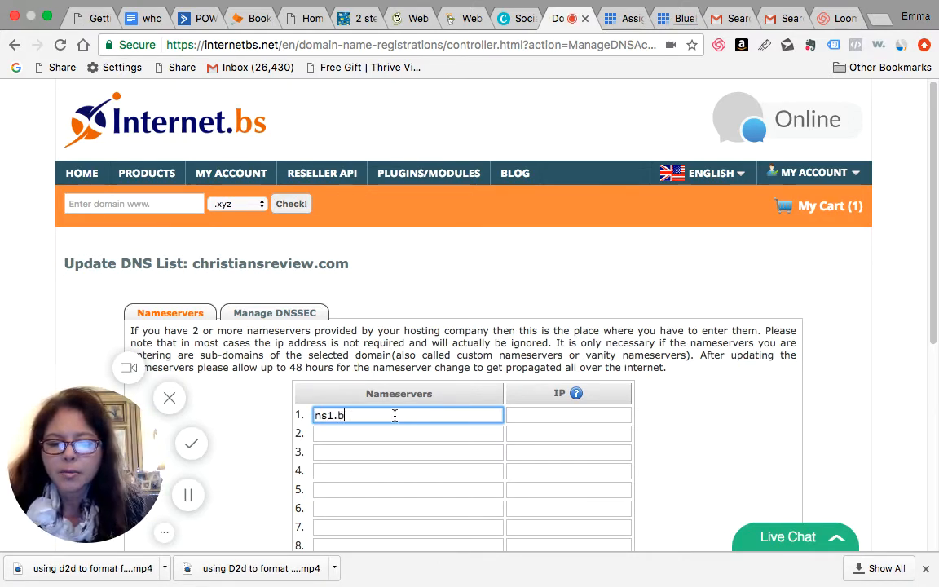
type("lueho")
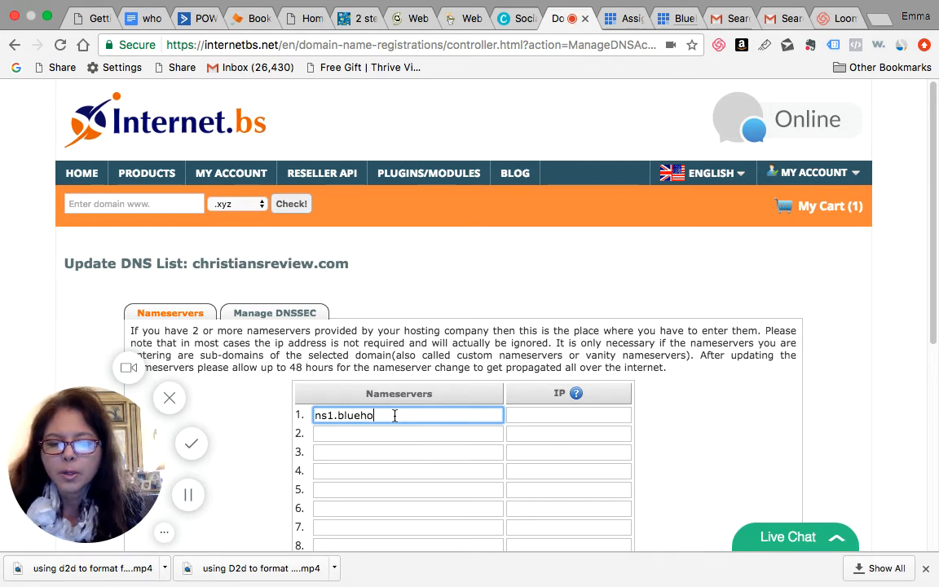
type("st.com")
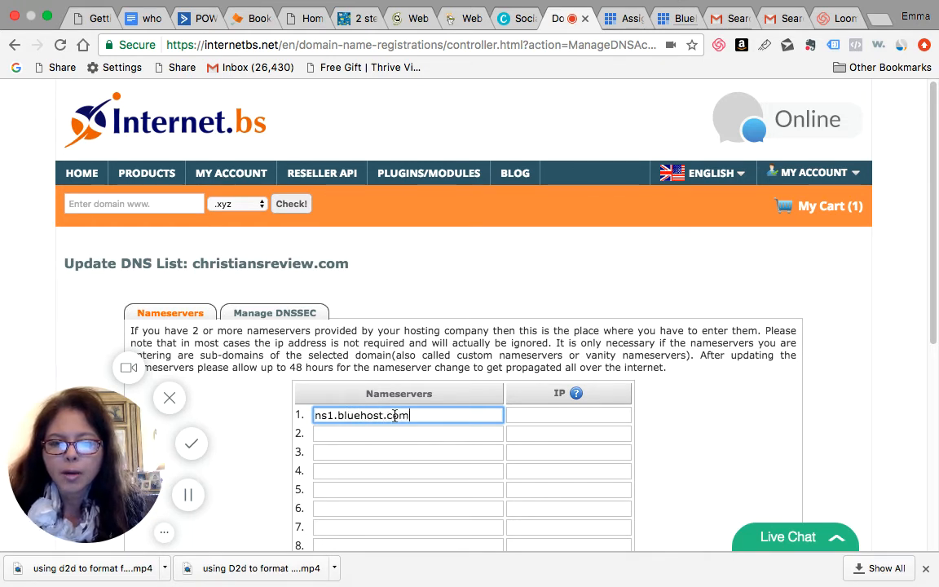
mouse_move(435, 457)
type("n")
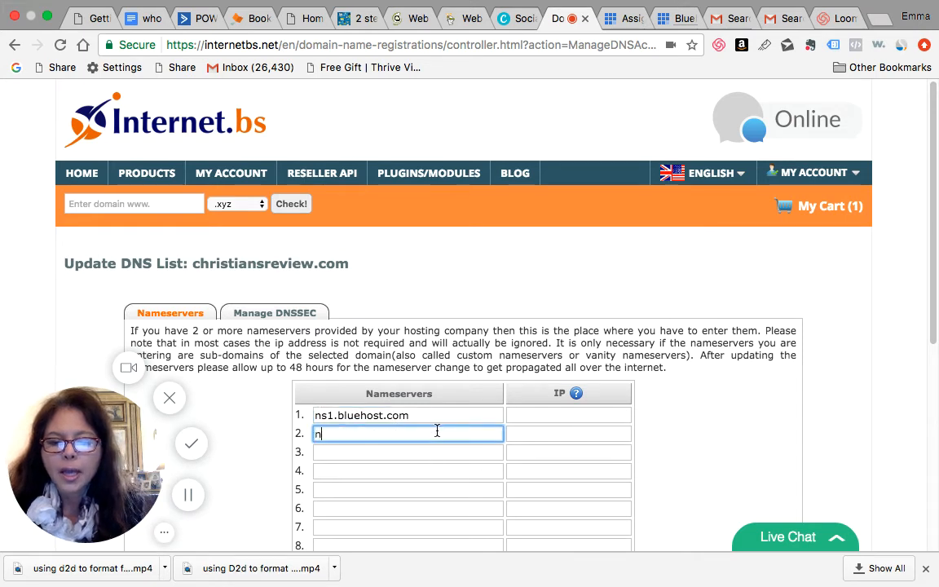
type("s2")
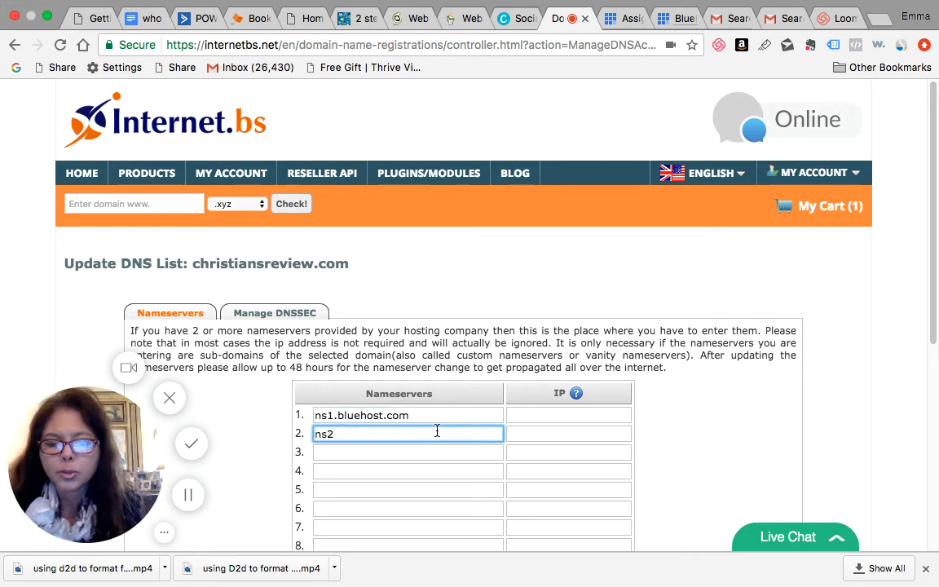
type(".bluehost.c")
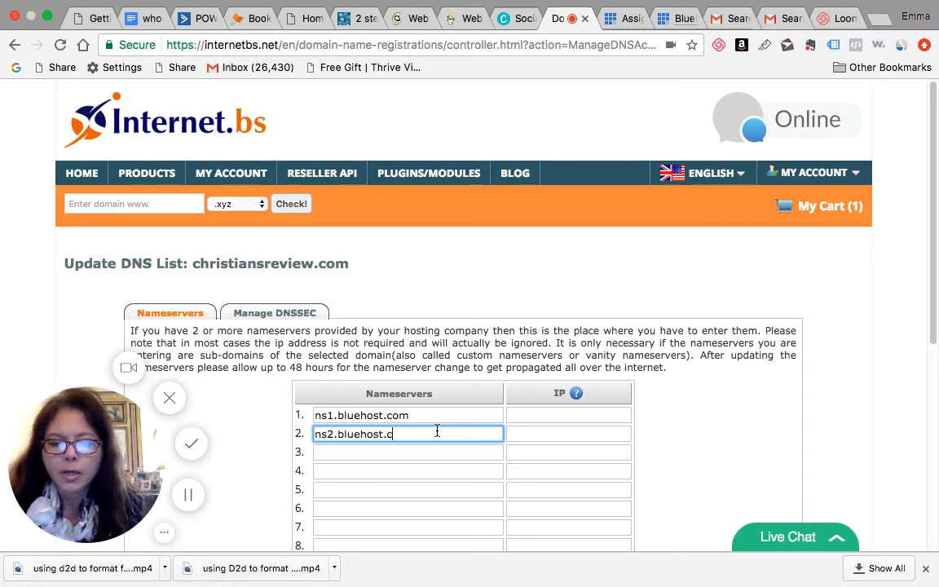
type("om")
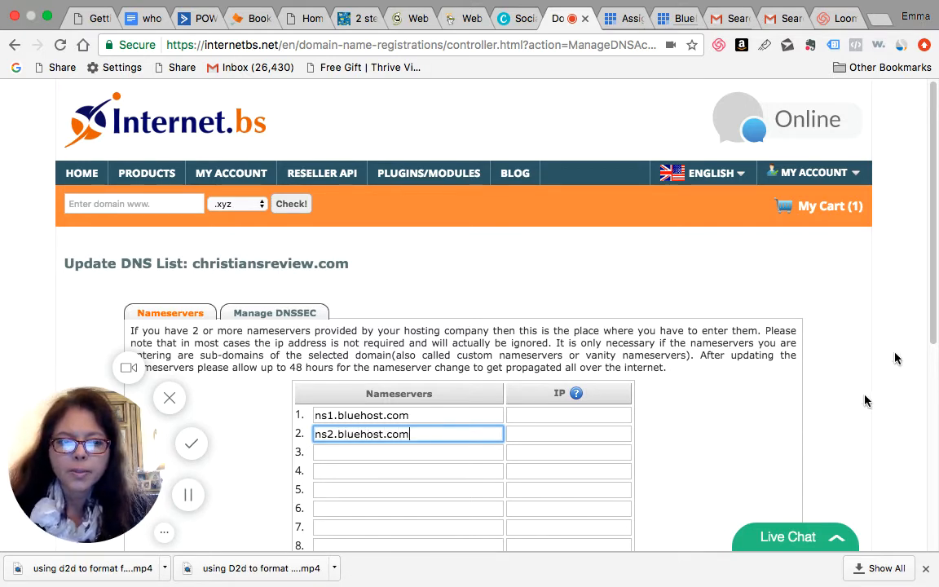
Step: Save the Bluehost nameservers and confirm the 'The update was successful!' message
scroll("down", 3)
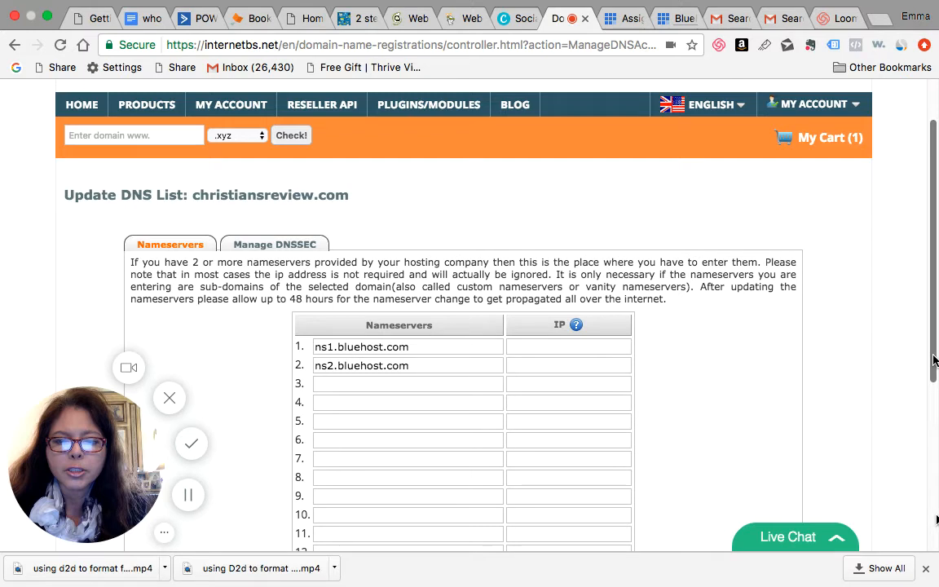
mouse_move(430, 488)
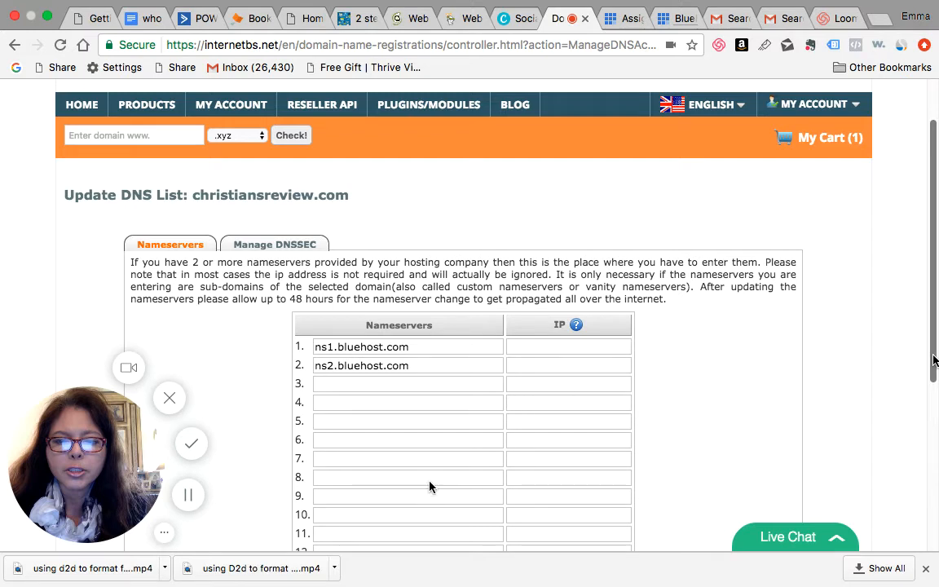
mouse_move(436, 430)
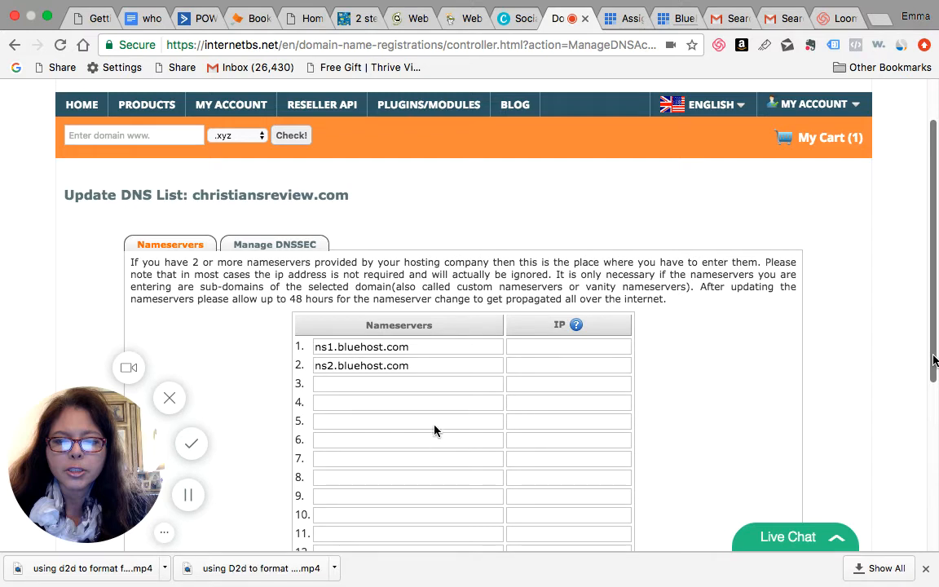
scroll("down", 3)
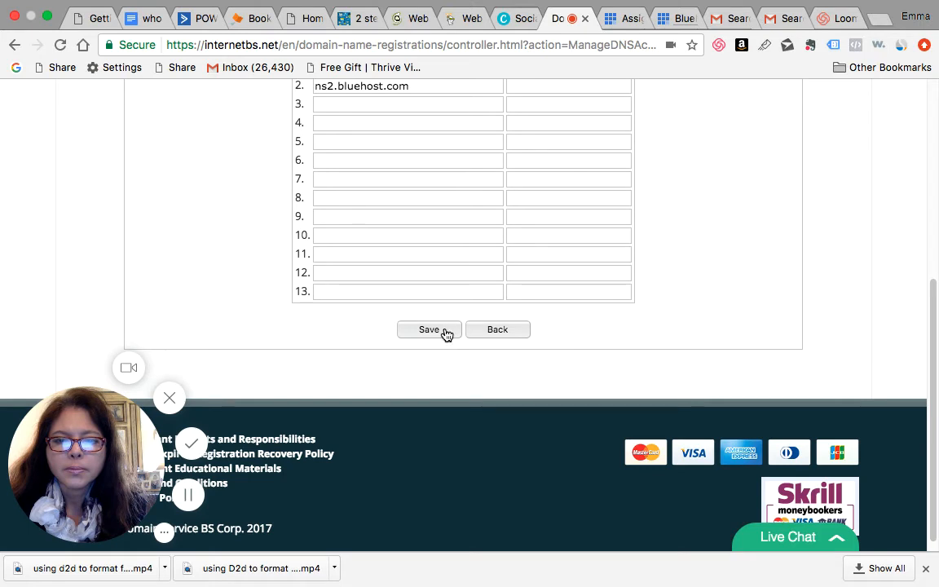
left_click(429, 330)
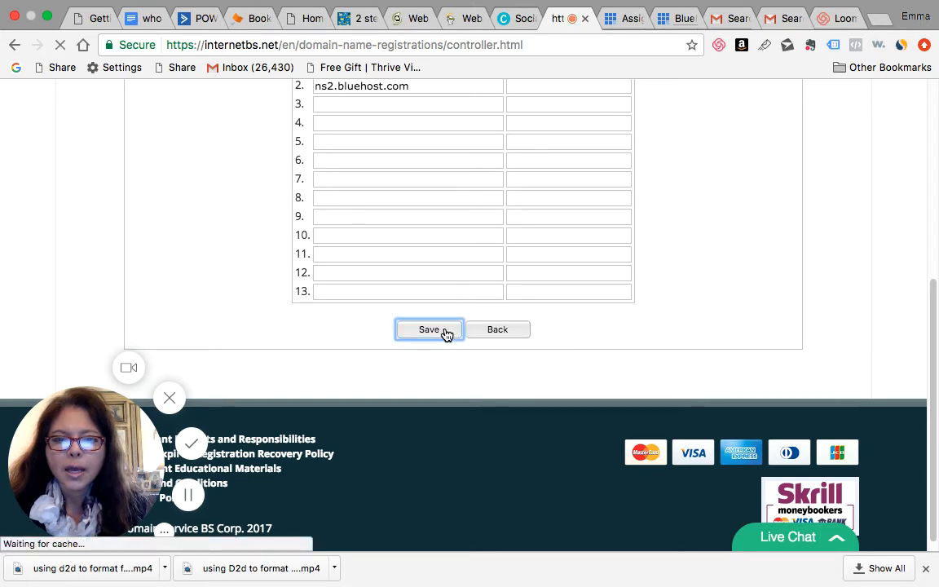
left_click(428, 330)
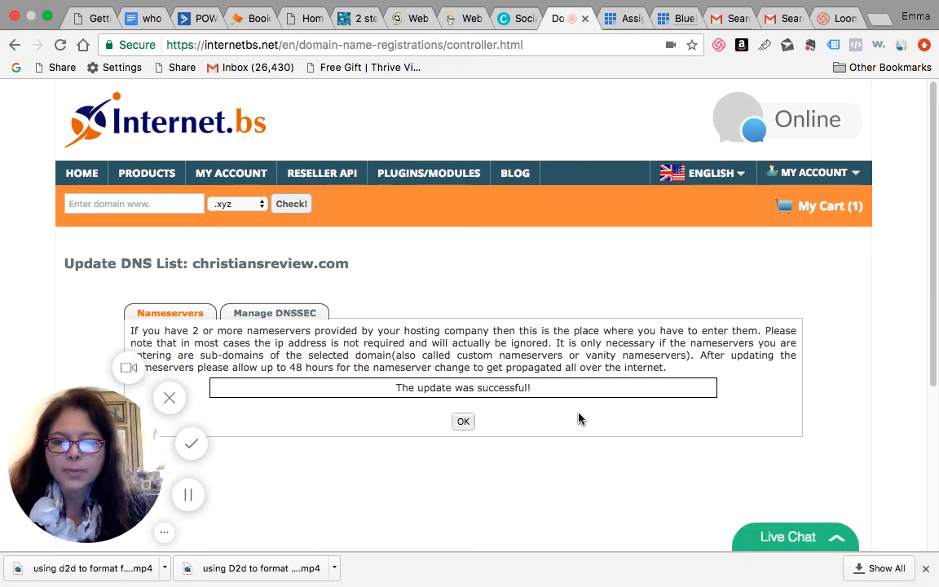
left_click(463, 421)
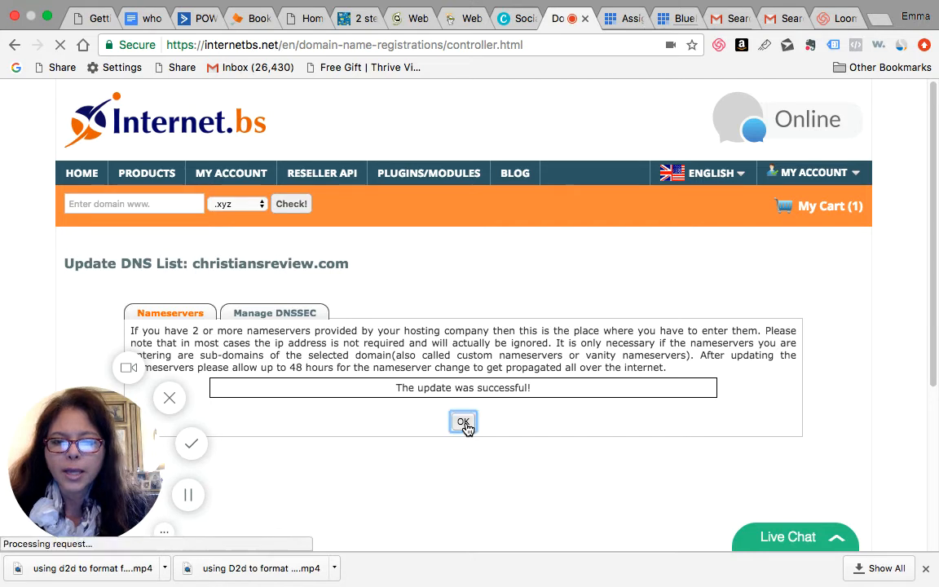
left_click(462, 421)
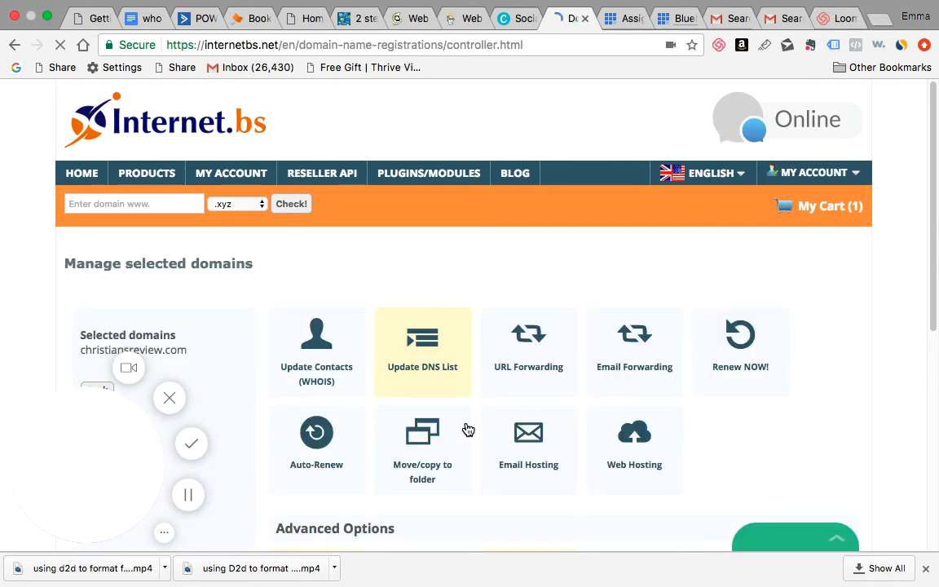
mouse_move(869, 273)
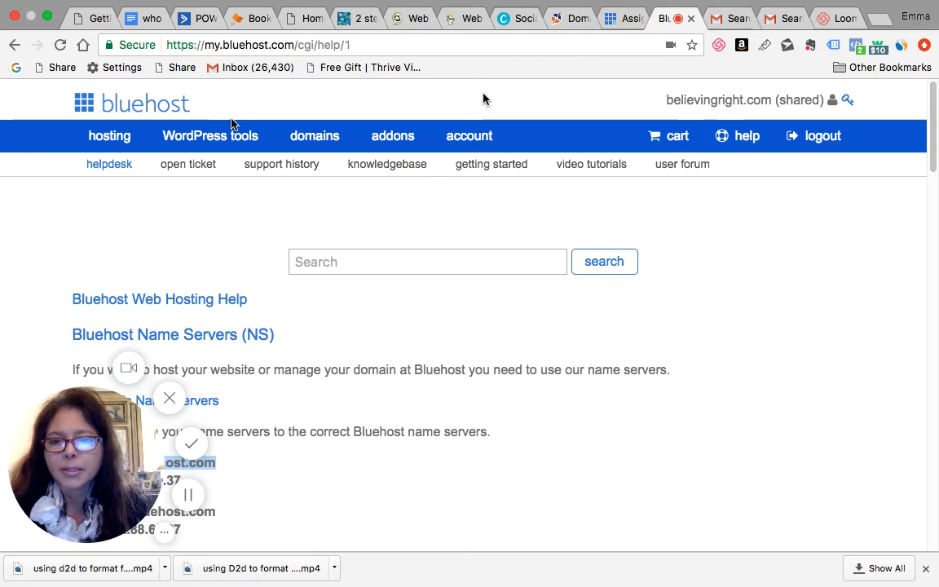
mouse_move(209, 136)
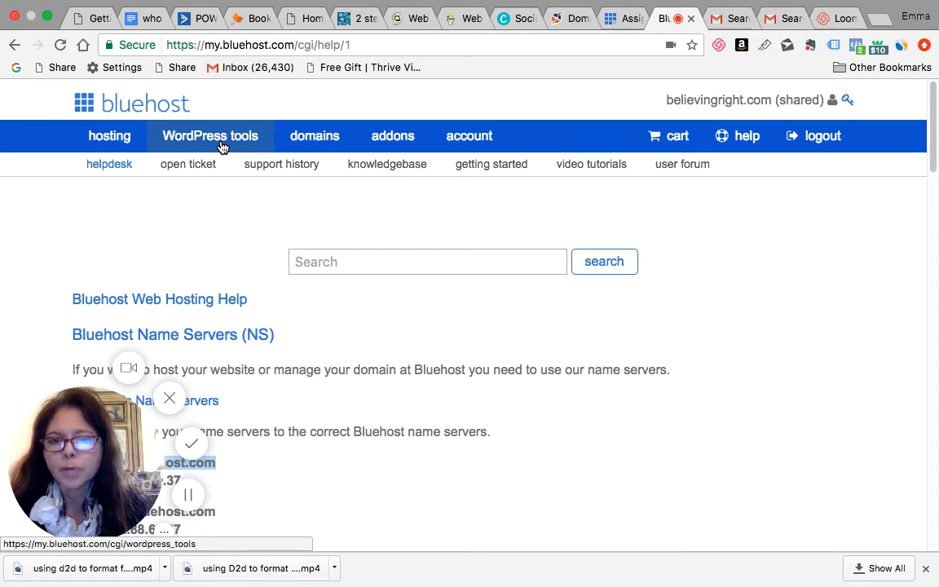
Step: Open Bluehost's WordPress tools Updates page, which reports a database connection error
left_click(210, 135)
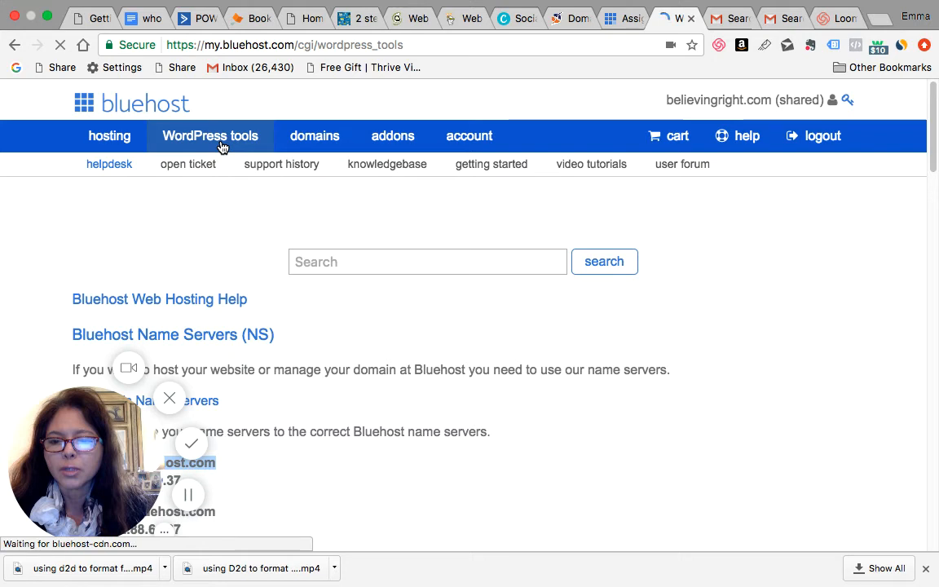
left_click(210, 135)
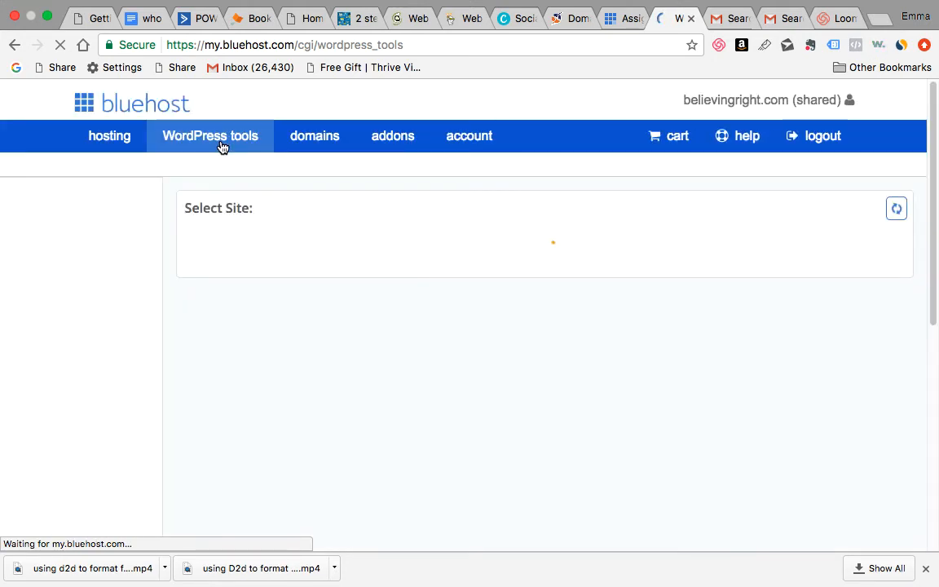
left_click(210, 136)
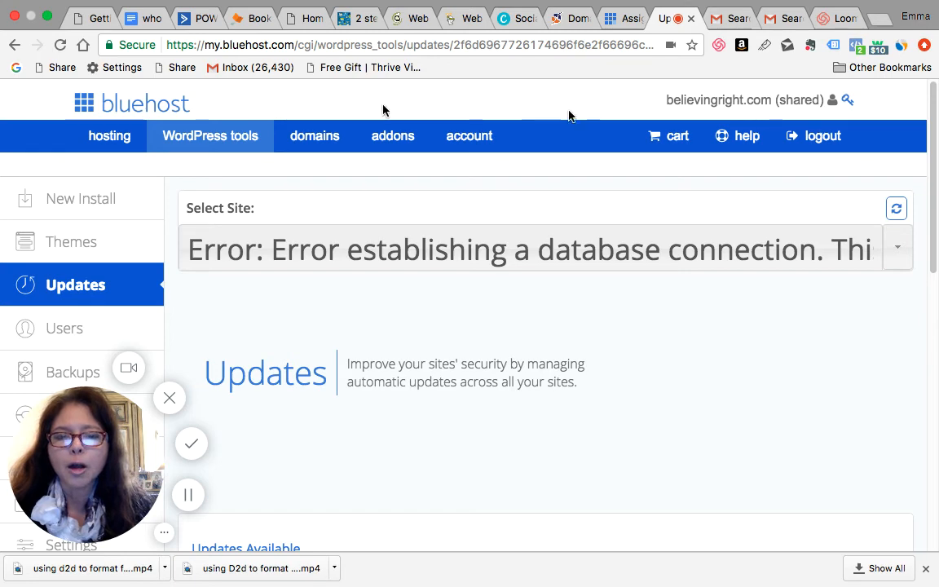
mouse_move(468, 23)
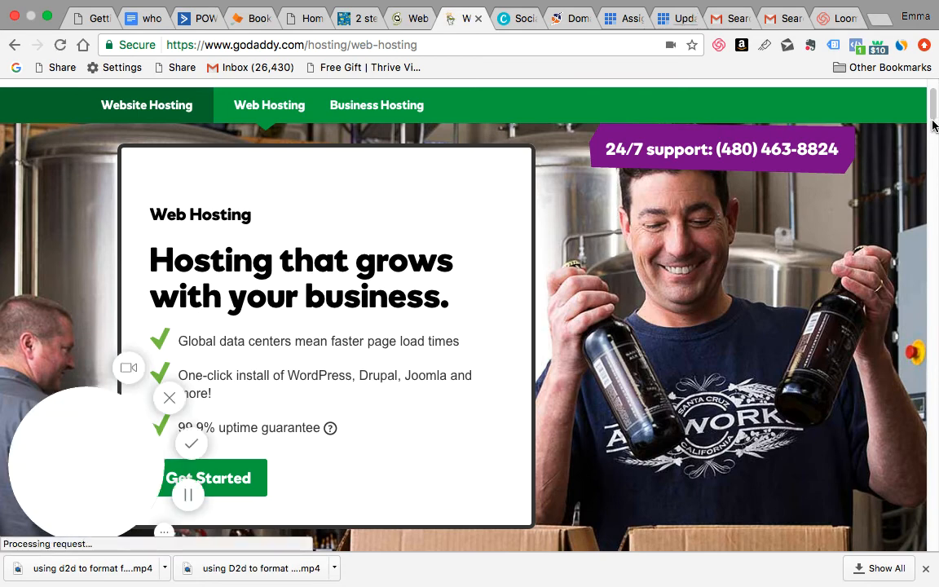
Step: Scroll through GoDaddy's 'Hosting that grows with your business' Web Hosting page
scroll("down", 3)
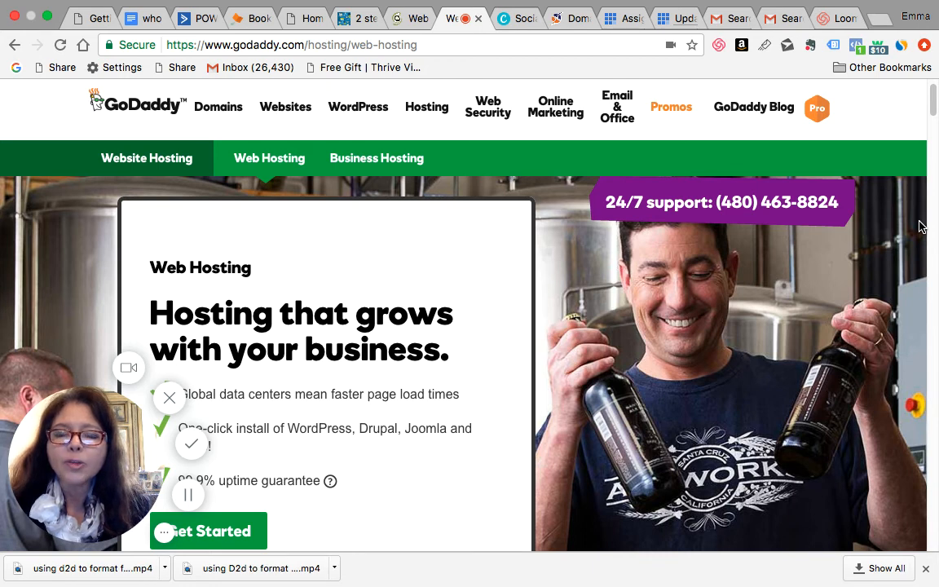
mouse_move(758, 118)
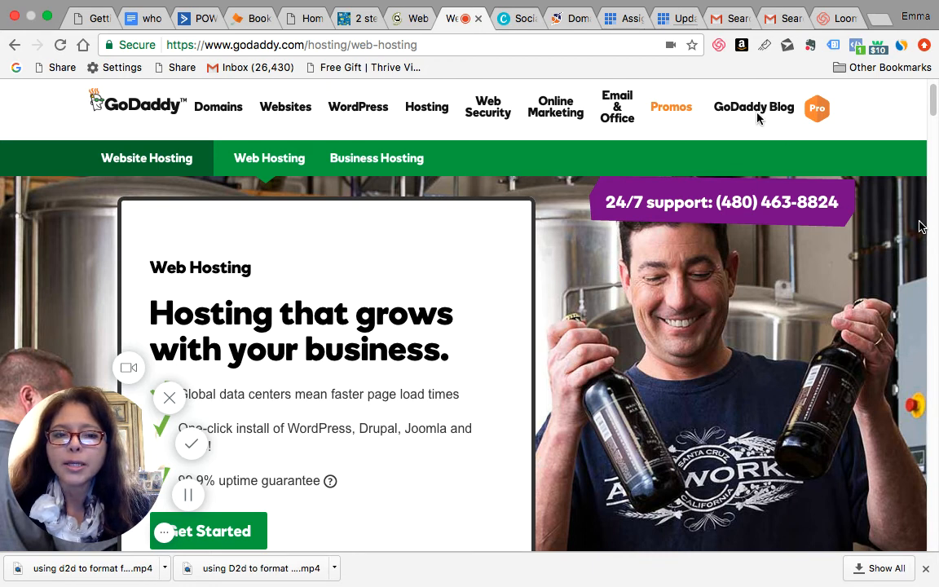
mouse_move(754, 106)
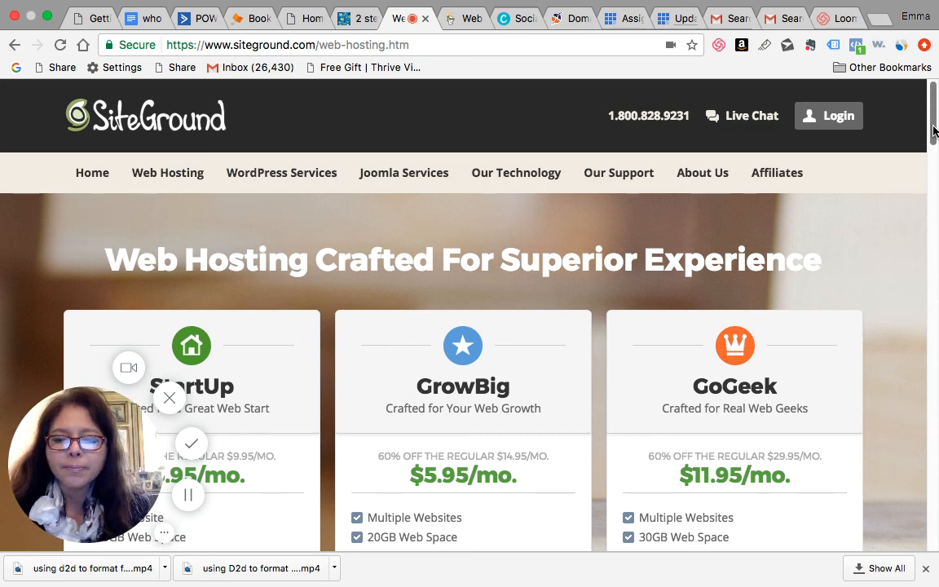
Step: Scroll through SiteGround's StartUp, GrowBig and GoGeek plans at $3.95, $5.95 and $11.95
scroll("down", 3)
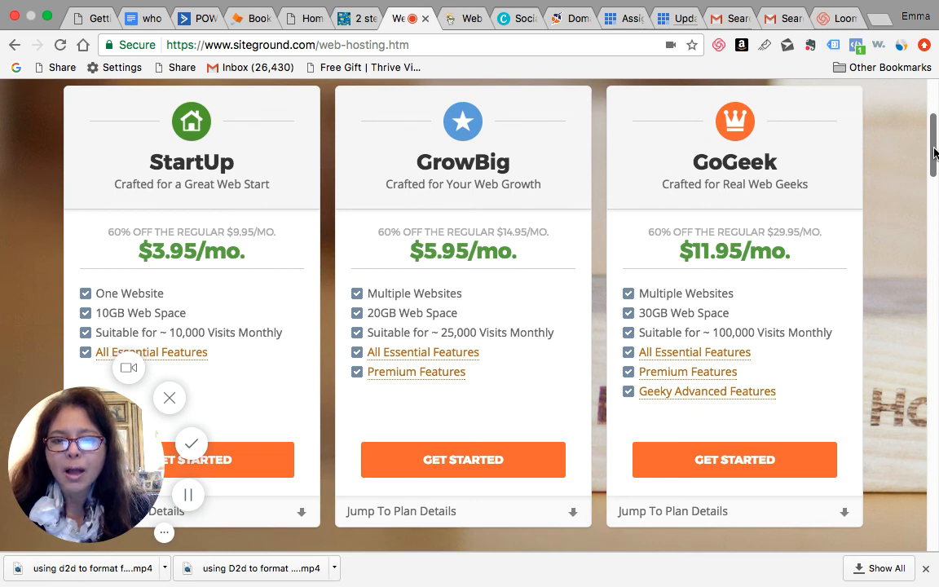
mouse_move(527, 372)
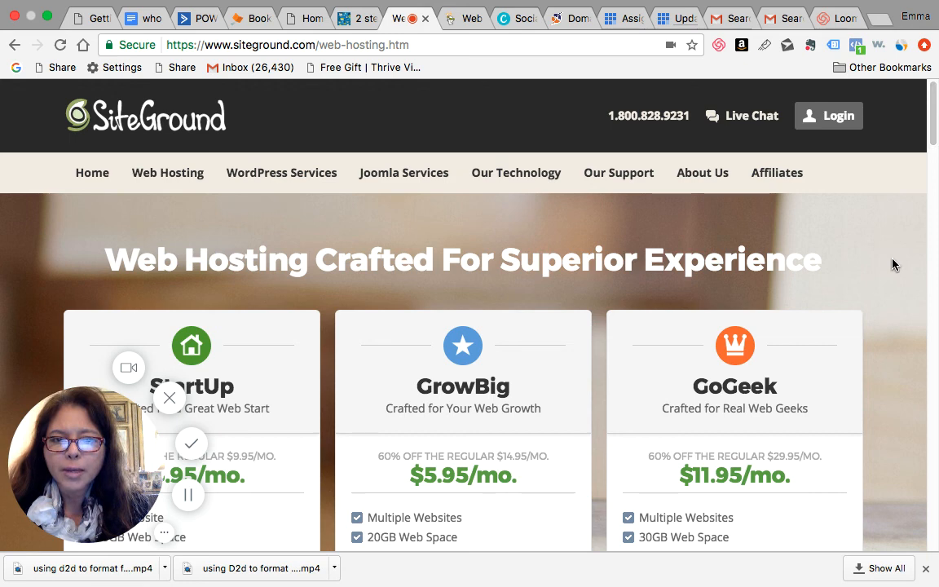
mouse_move(880, 249)
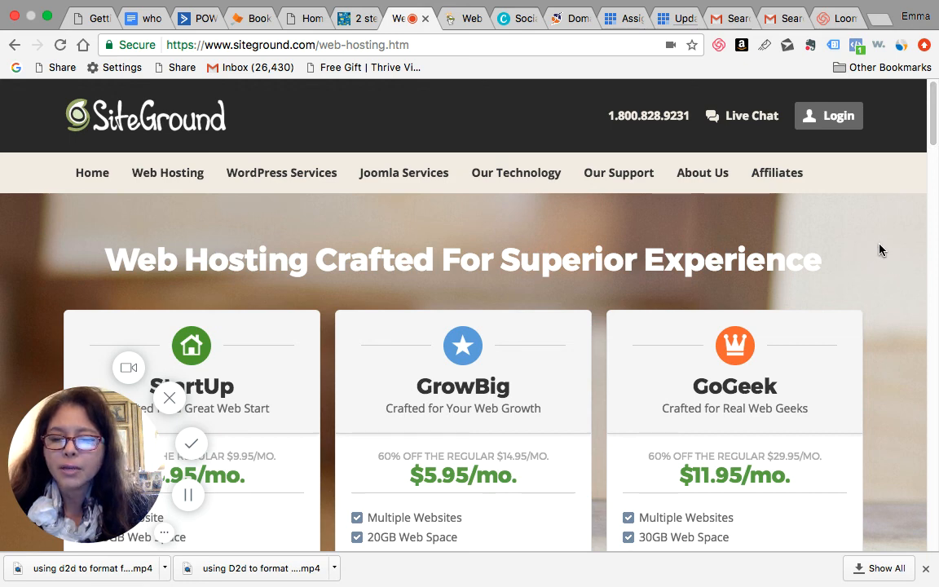